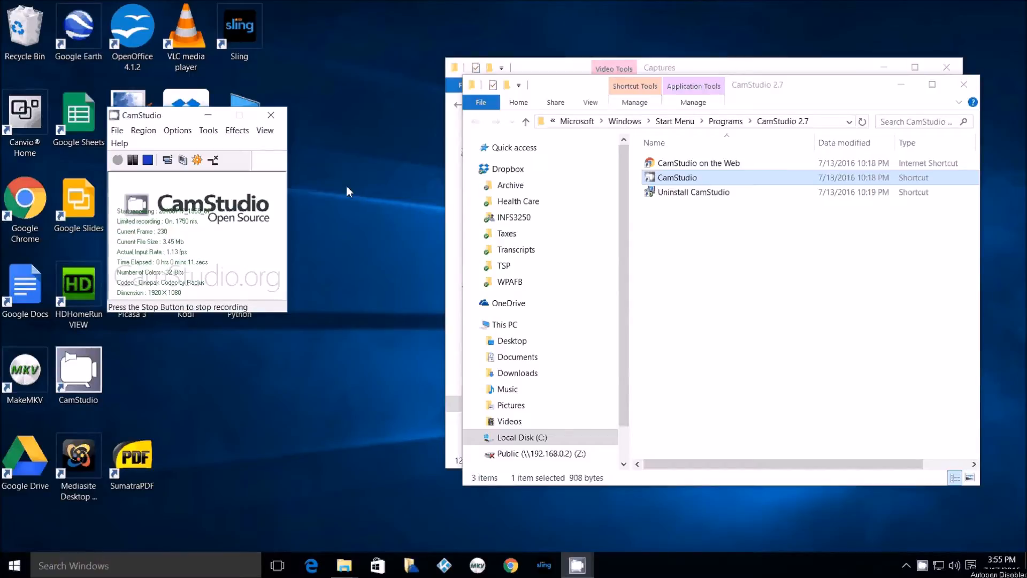
From Start's All apps list, scroll to P and expand the Python 3.5 program group
{"action": "left_click", "coordinate": [13, 565]}
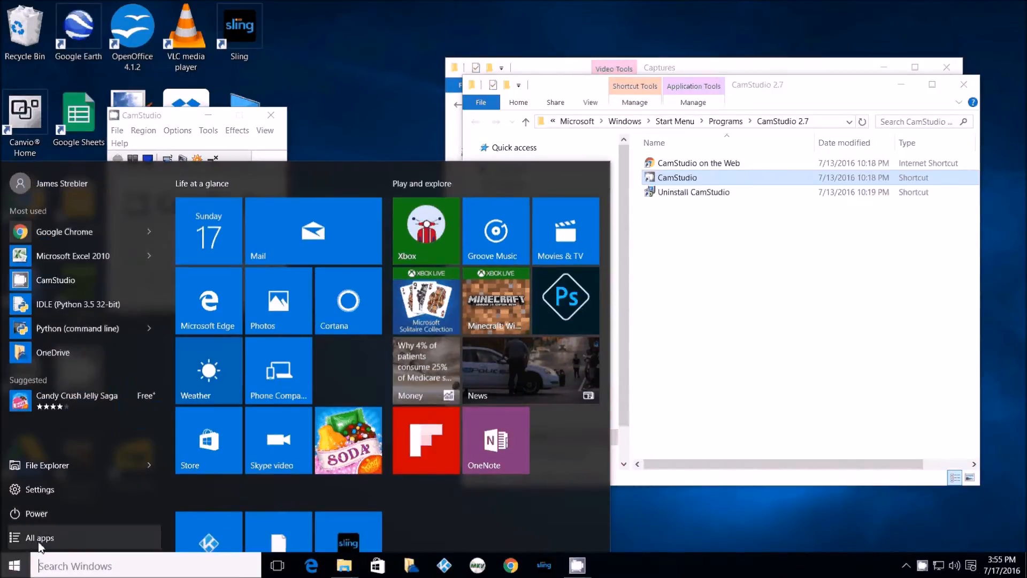
{"action": "left_click", "coordinate": [39, 537]}
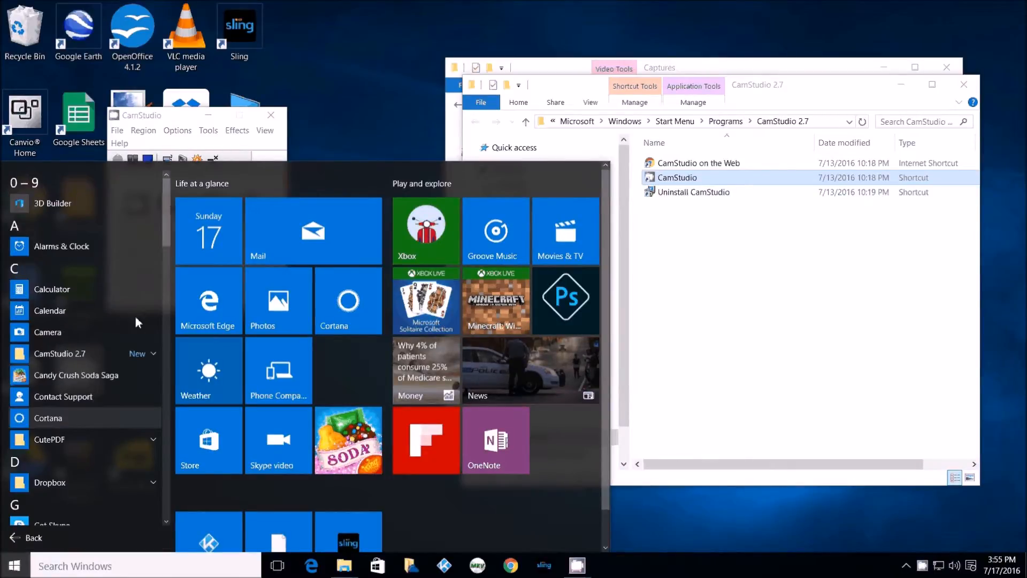
{"action": "scroll", "scroll_direction": "down", "scroll_amount": 3}
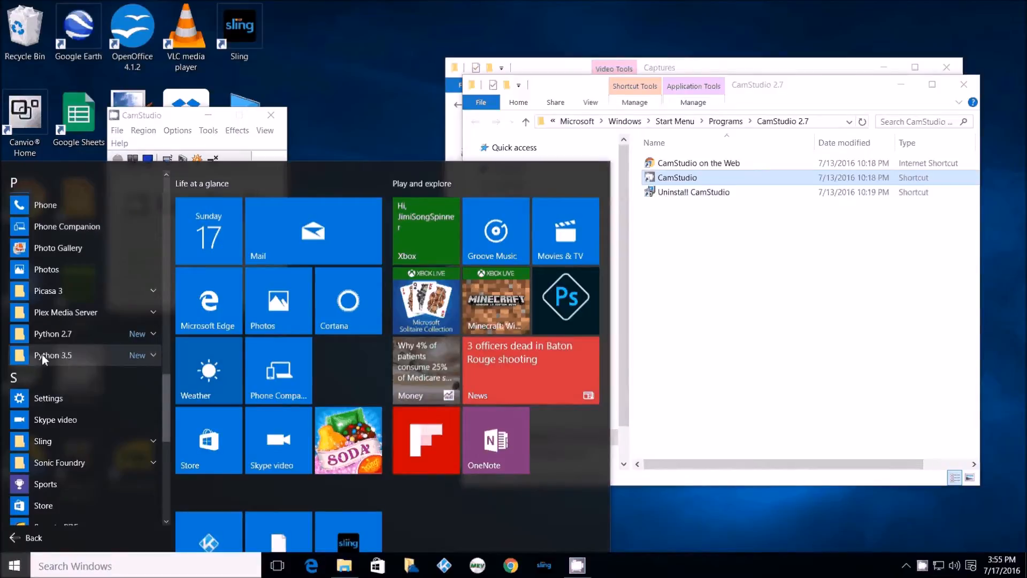
{"action": "left_click", "coordinate": [54, 354]}
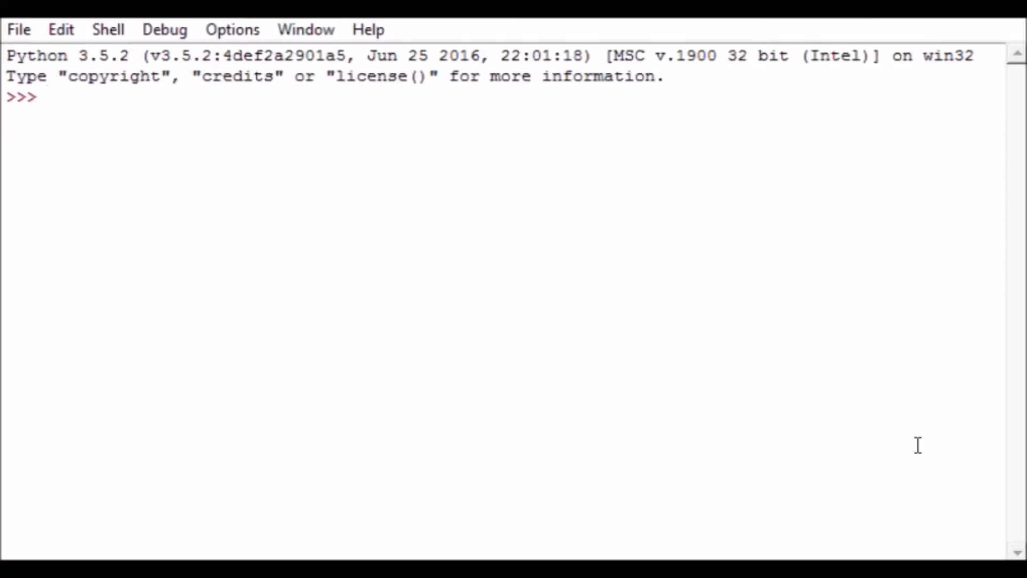
Focus the IDLE shell window at the >>> prompt ready for input
{"action": "left_click", "coordinate": [46, 96]}
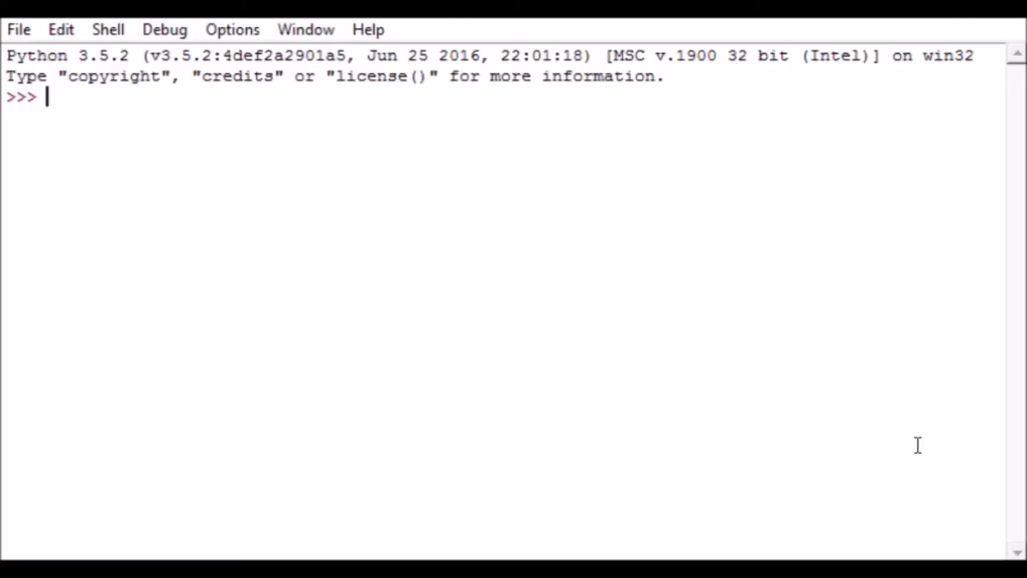
Compose print ("Hello, World!") at the shell prompt
{"action": "type", "text": "prin"}
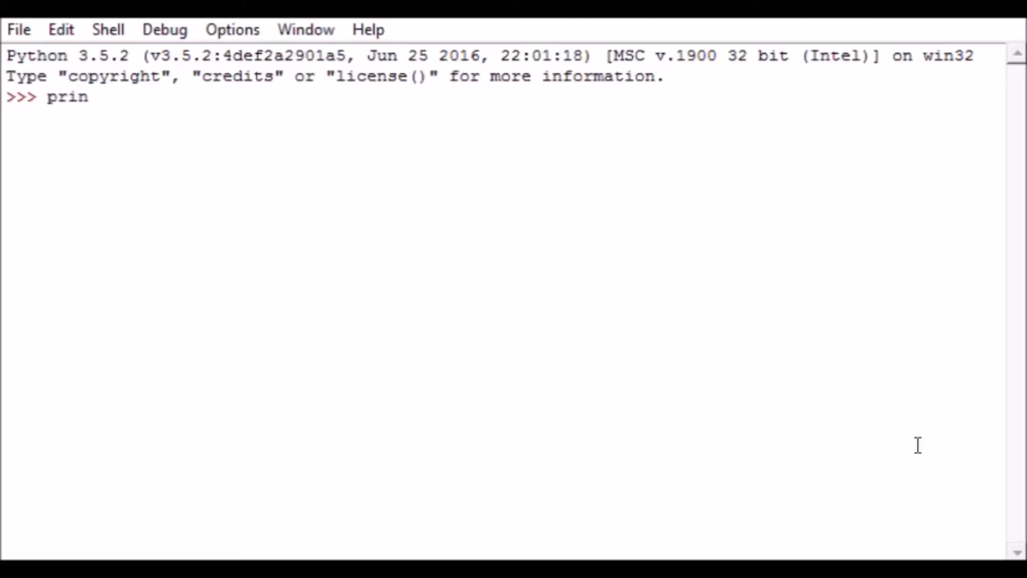
{"action": "type", "text": "t"}
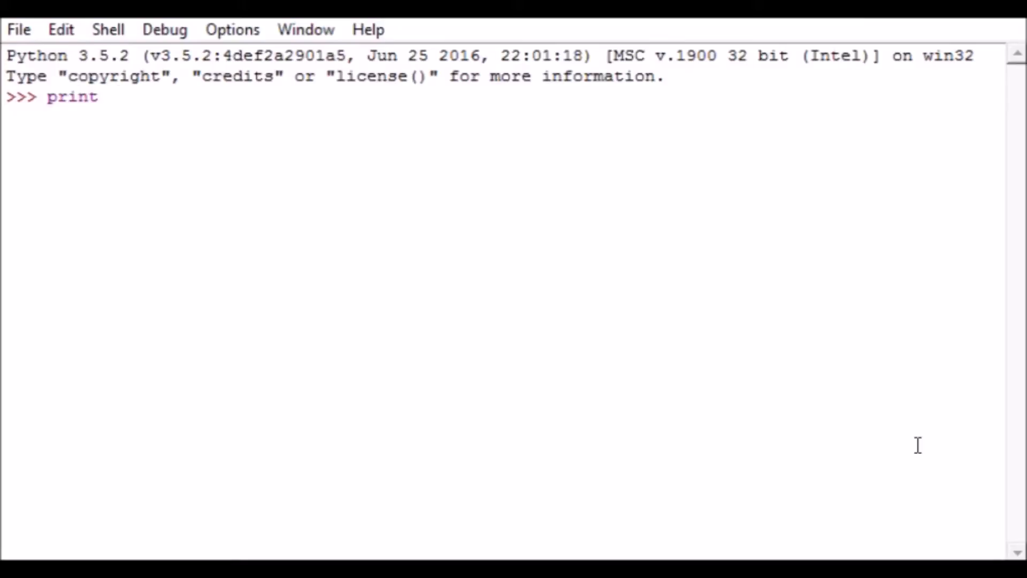
{"action": "type", "text": "("}
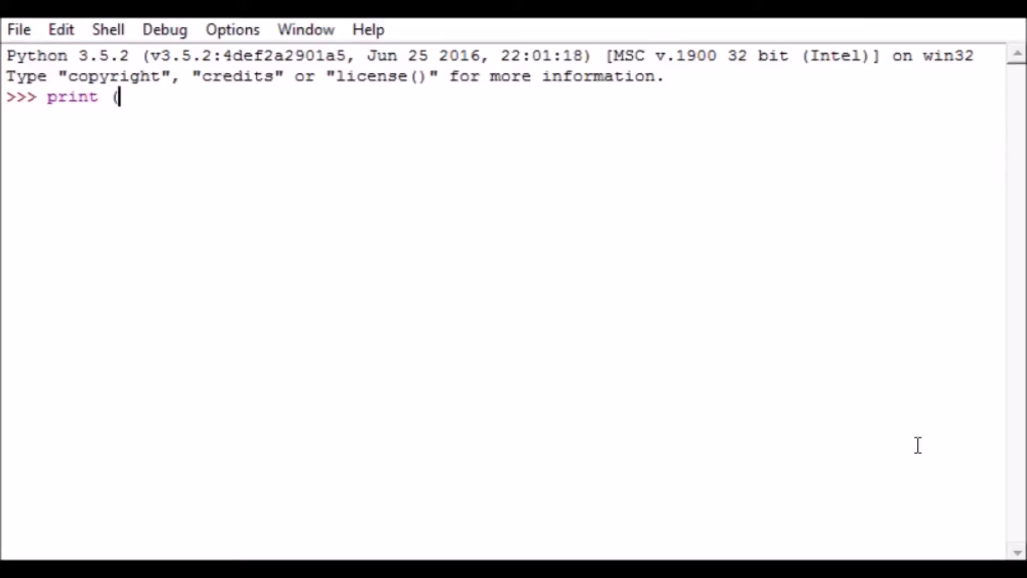
{"action": "type", "text": "\"H"}
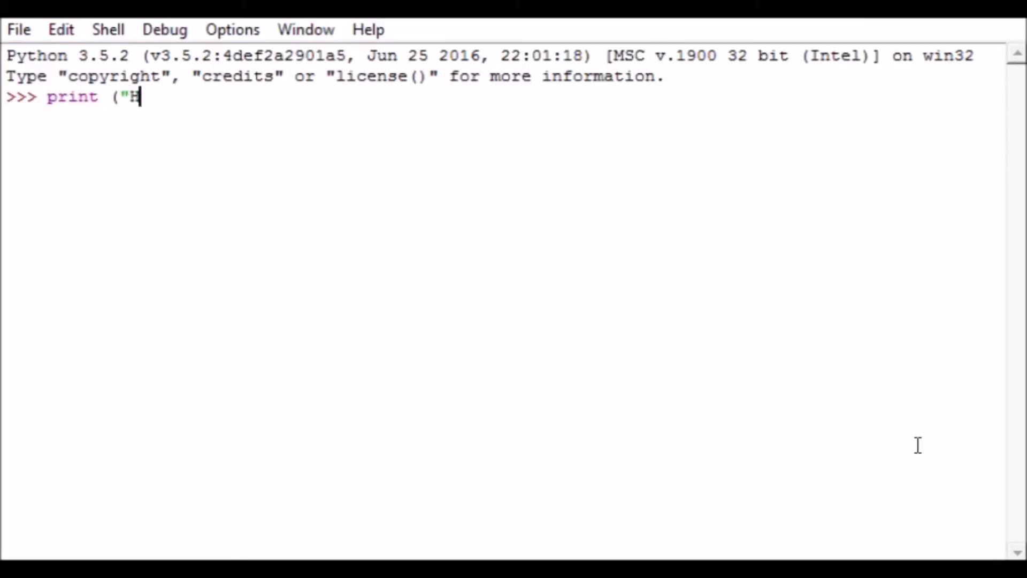
{"action": "type", "text": "e"}
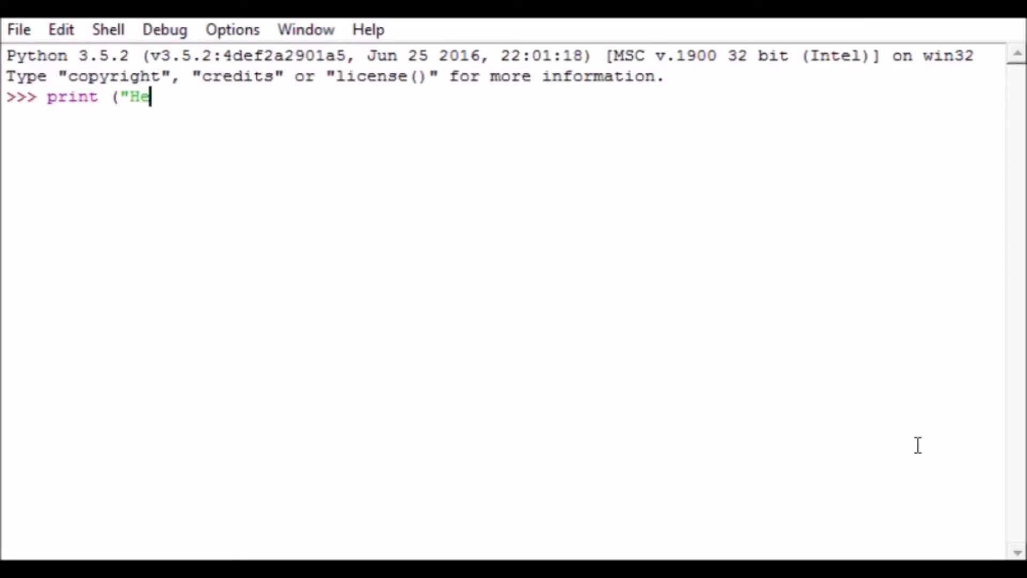
{"action": "type", "text": "llo, World!"}
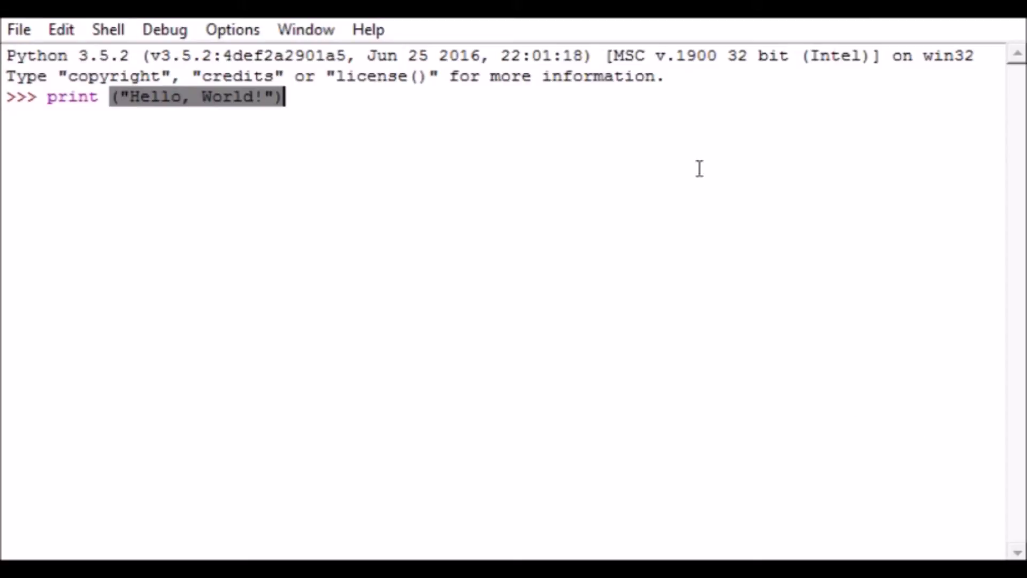
{"action": "mouse_move", "coordinate": [159, 59]}
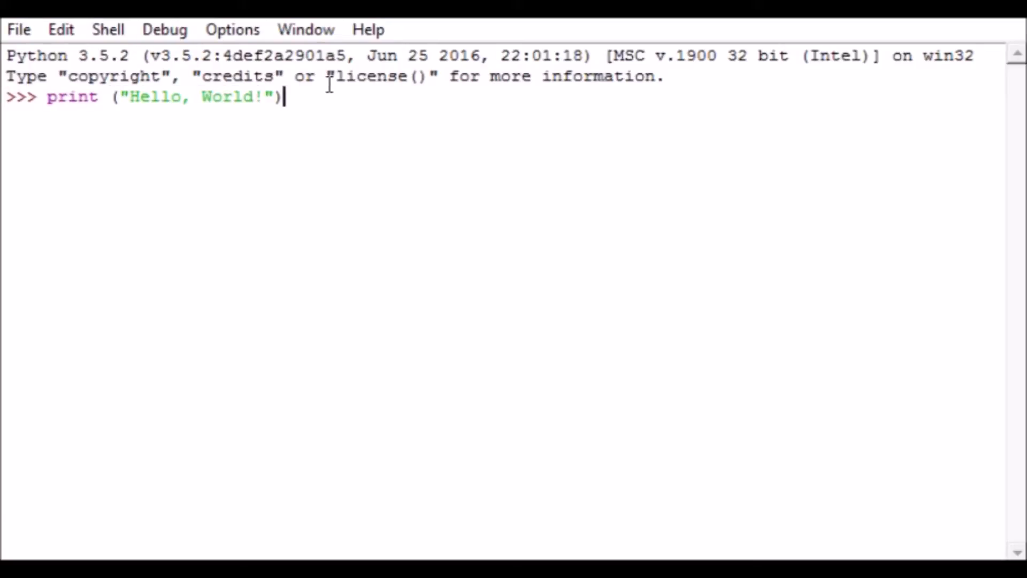
{"action": "mouse_move", "coordinate": [65, 78]}
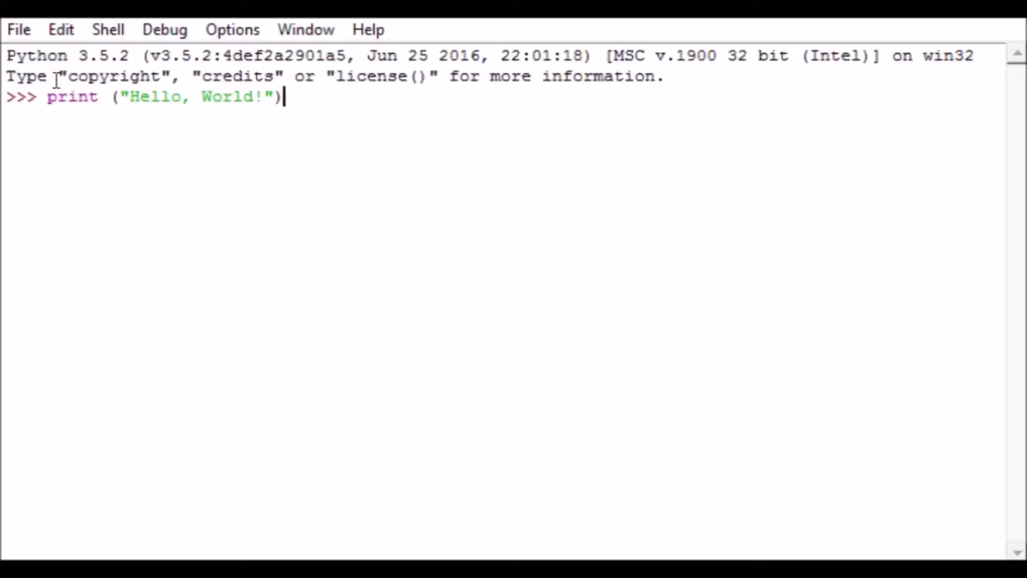
{"action": "double_click", "coordinate": [71, 96]}
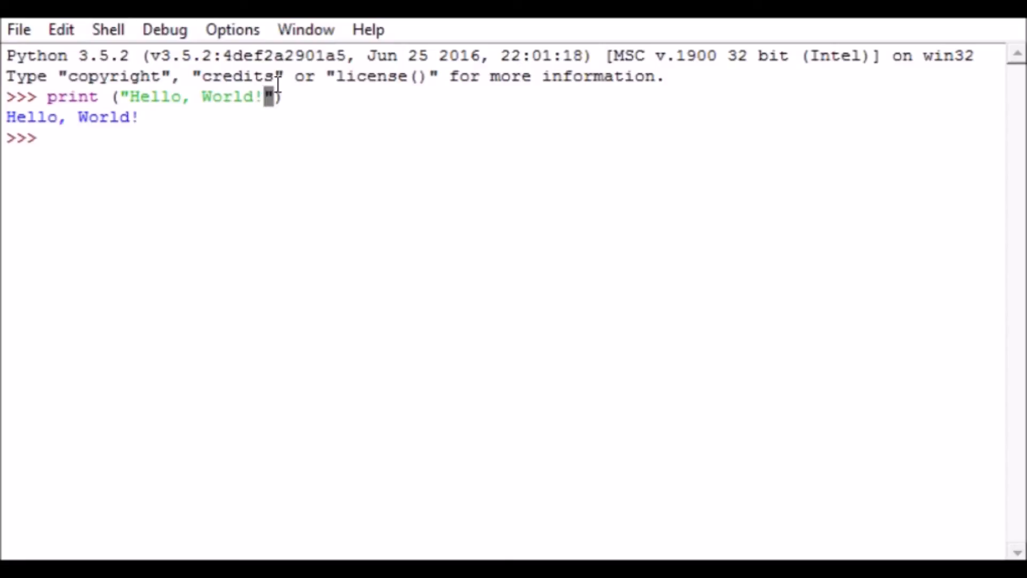
{"action": "mouse_move", "coordinate": [340, 72]}
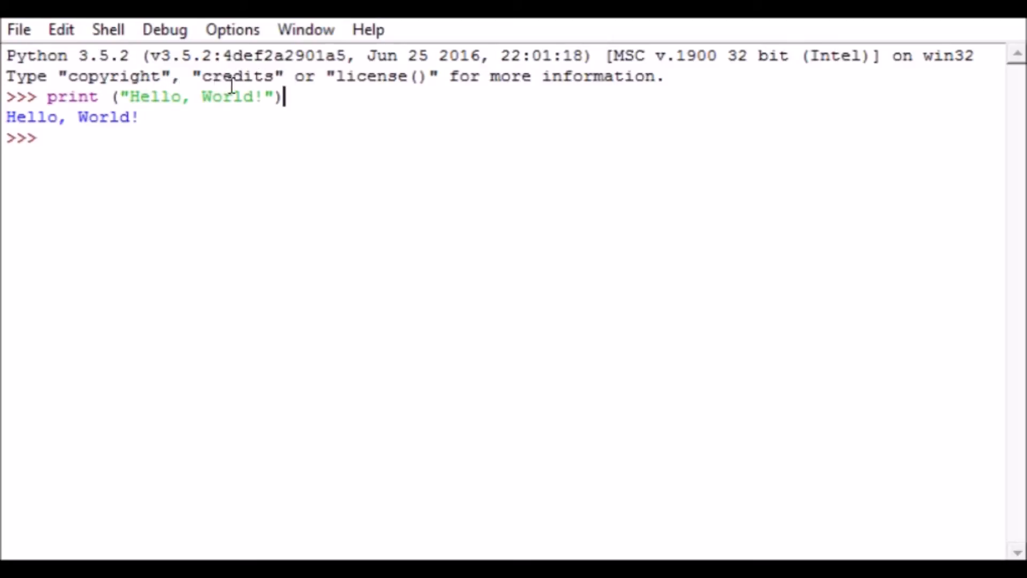
{"action": "mouse_move", "coordinate": [134, 96]}
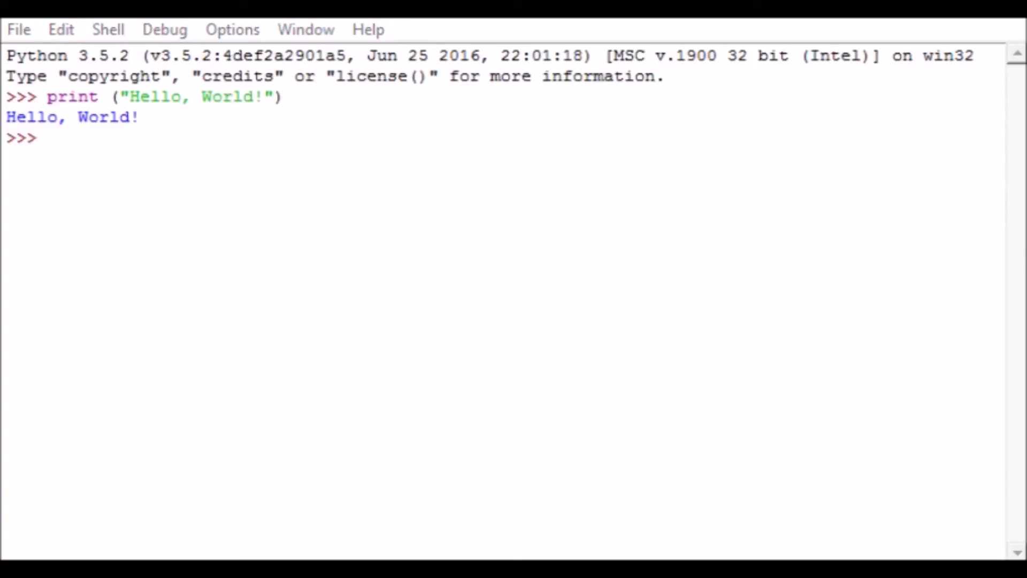
{"action": "mouse_move", "coordinate": [206, 157]}
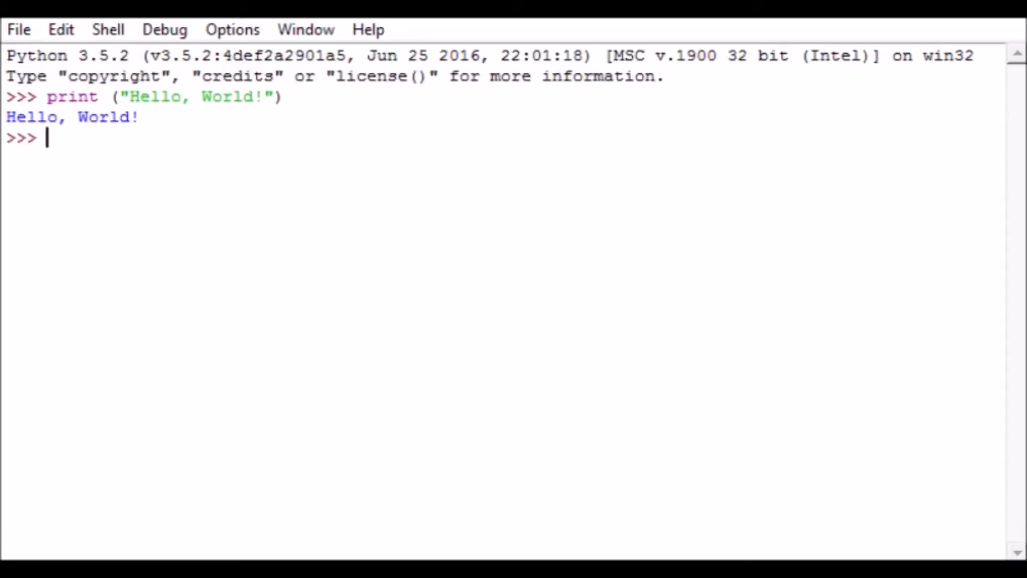
Assign the quoted name string "Billy Bog..." to the variable myname
{"action": "type", "text": "myna"}
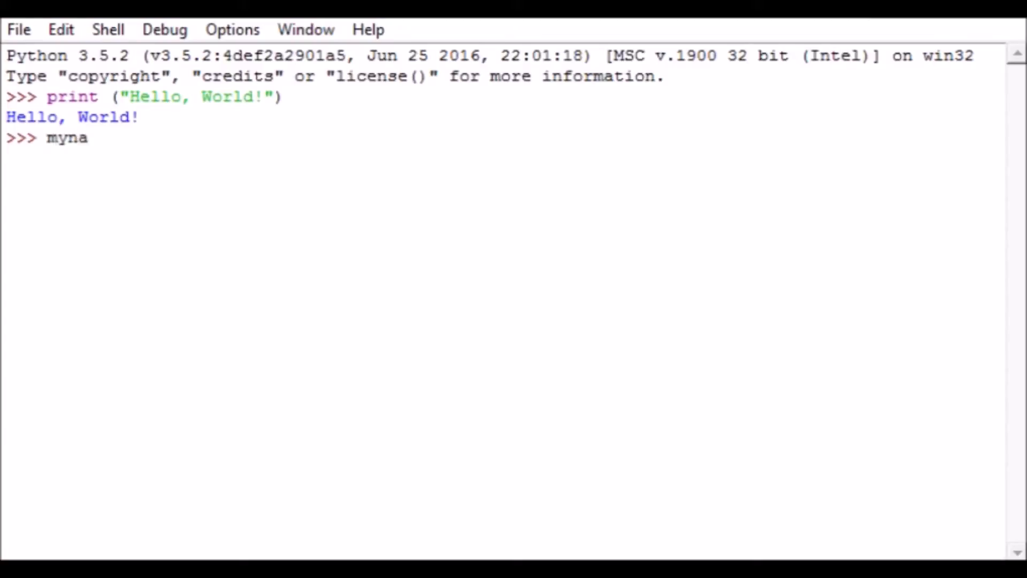
{"action": "type", "text": "me"}
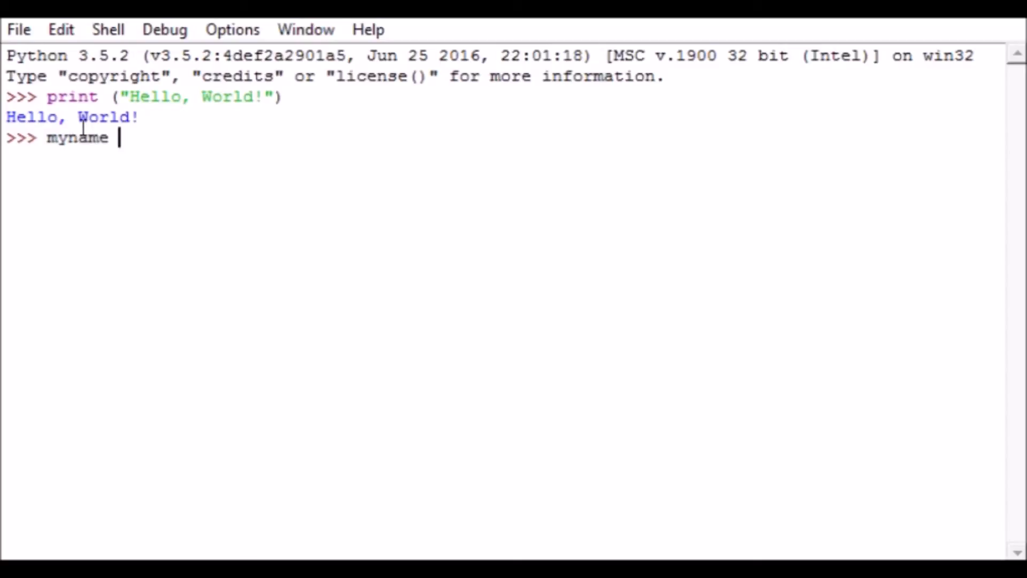
{"action": "mouse_move", "coordinate": [136, 315]}
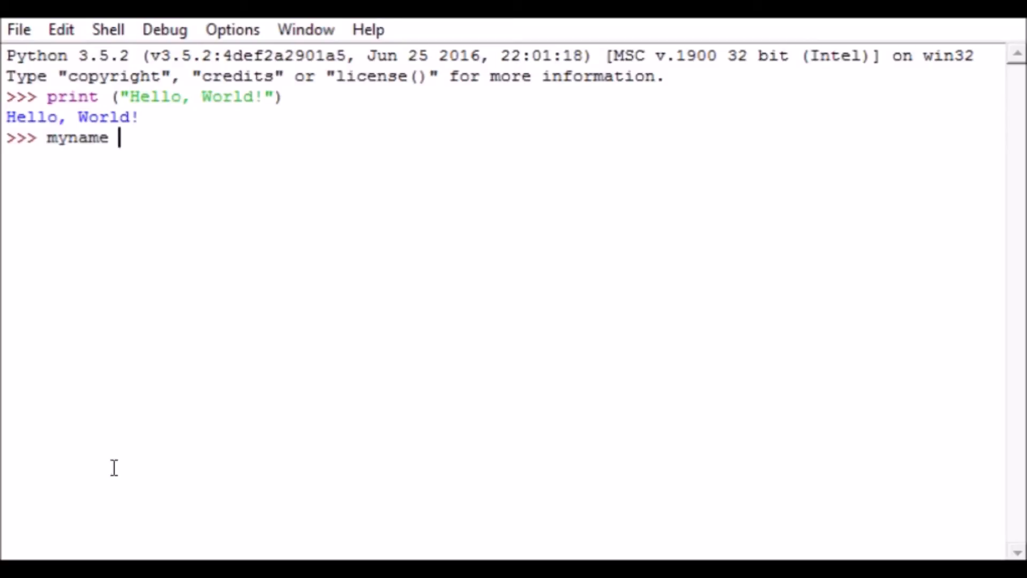
{"action": "mouse_move", "coordinate": [407, 413]}
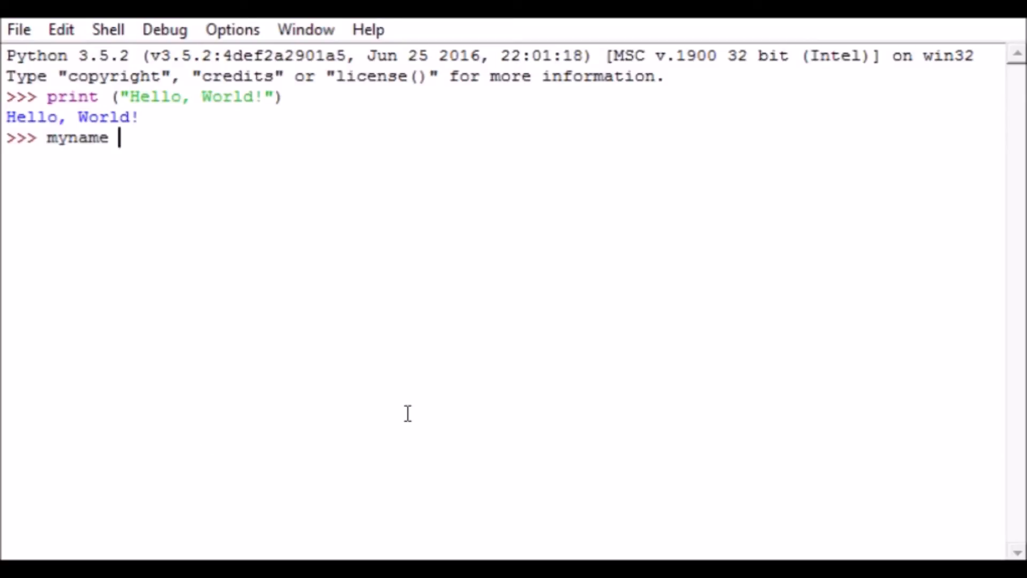
{"action": "type", "text": "= \""}
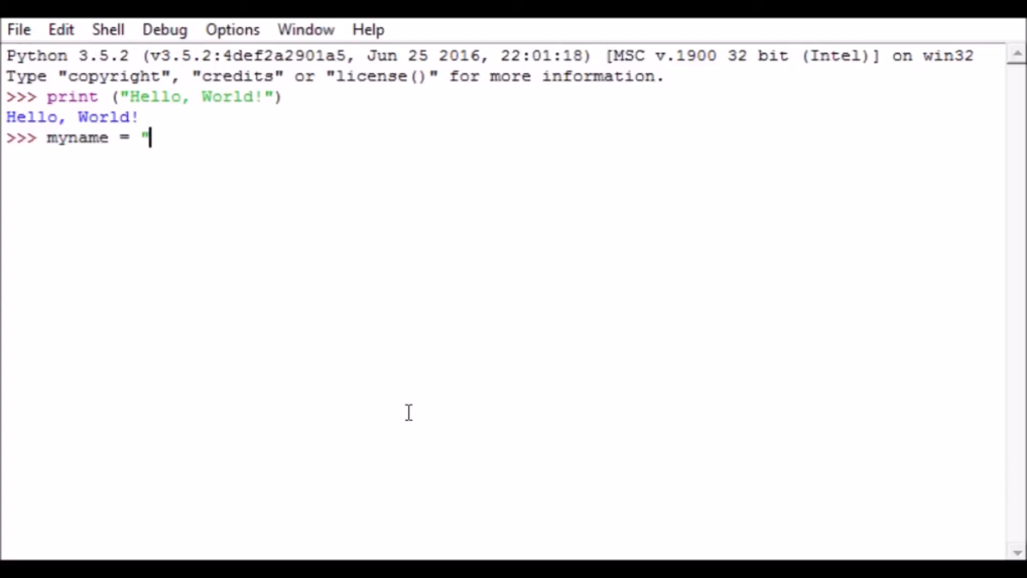
{"action": "type", "text": "Billy Bog"}
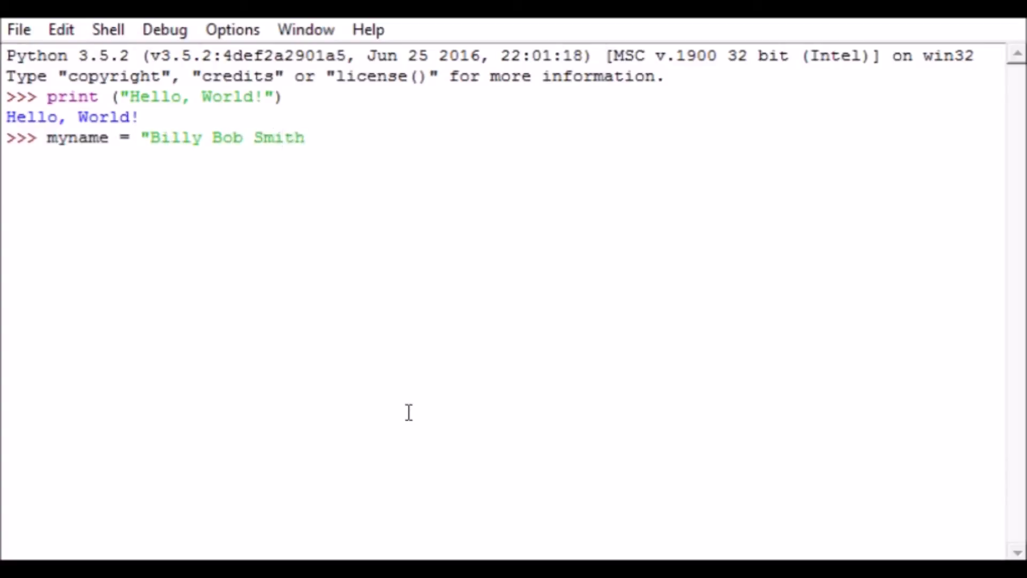
{"action": "type", "text": "\""}
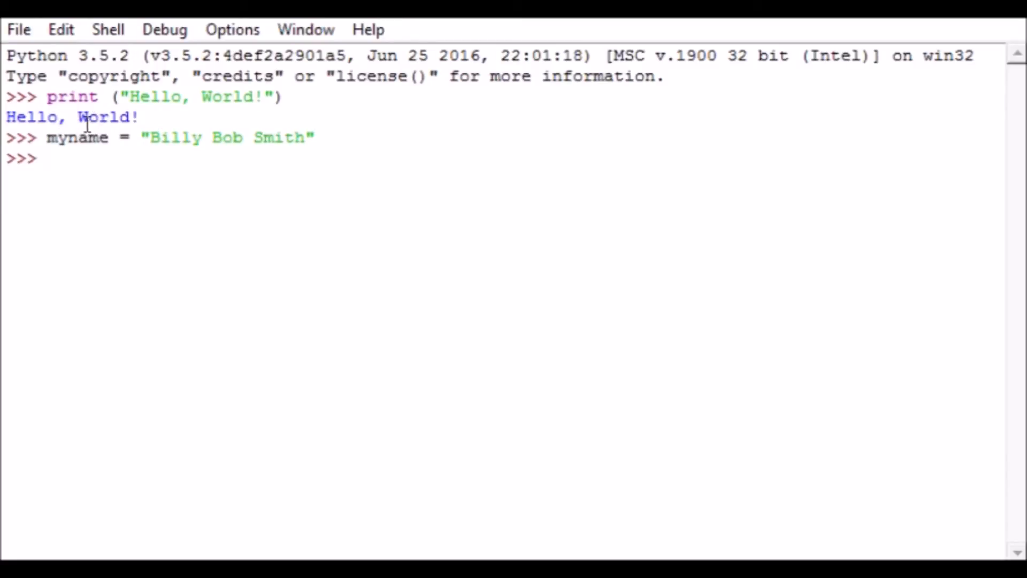
{"action": "mouse_move", "coordinate": [129, 214]}
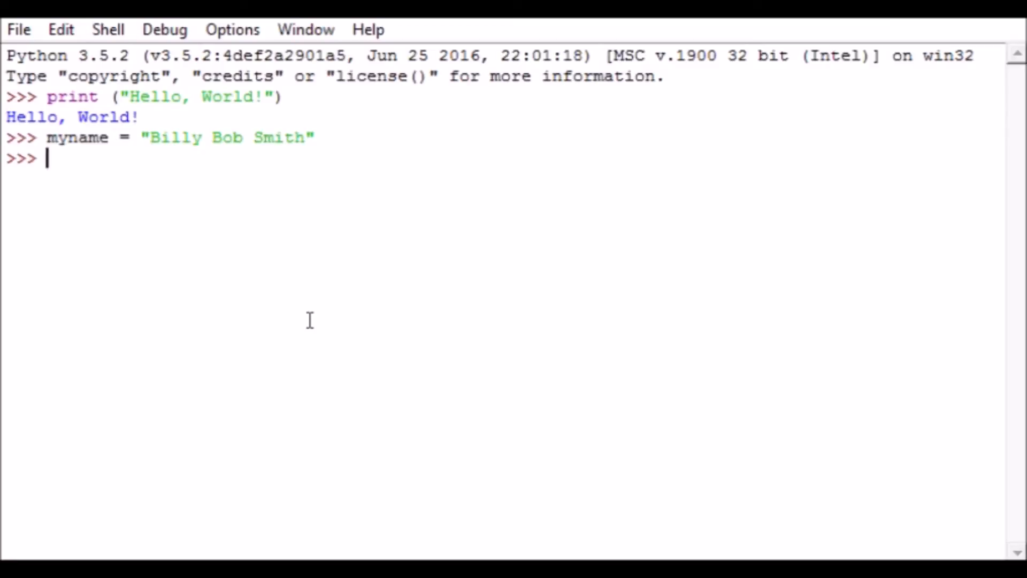
Write print (myname) to display the variable's stored value
{"action": "type", "text": "pr"}
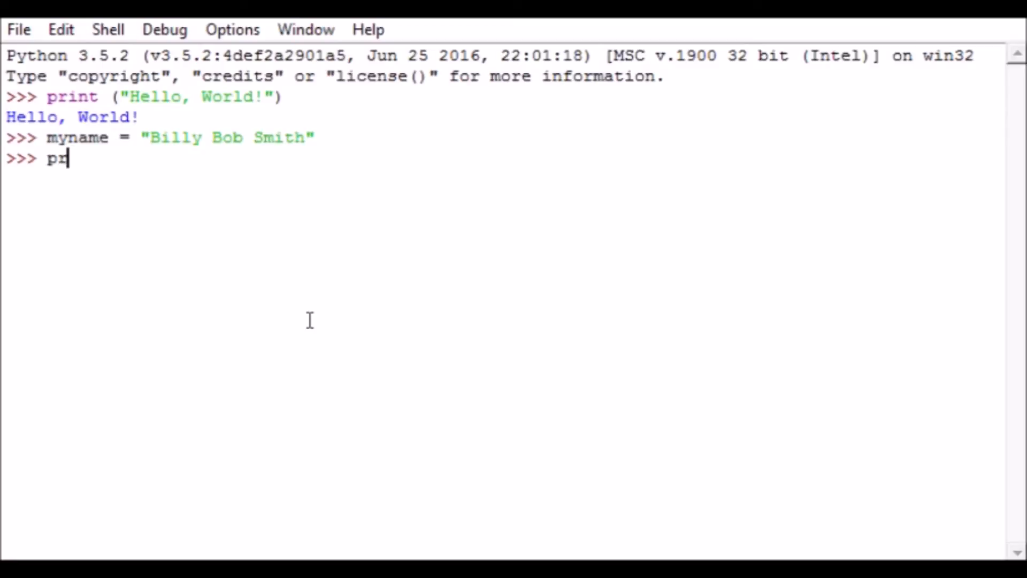
{"action": "type", "text": "int ("}
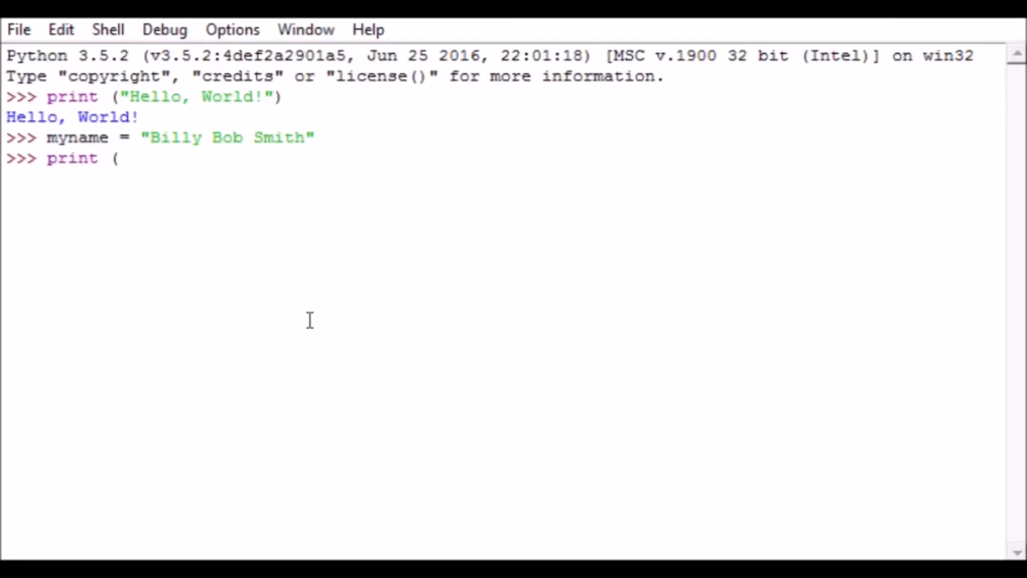
{"action": "type", "text": "m"}
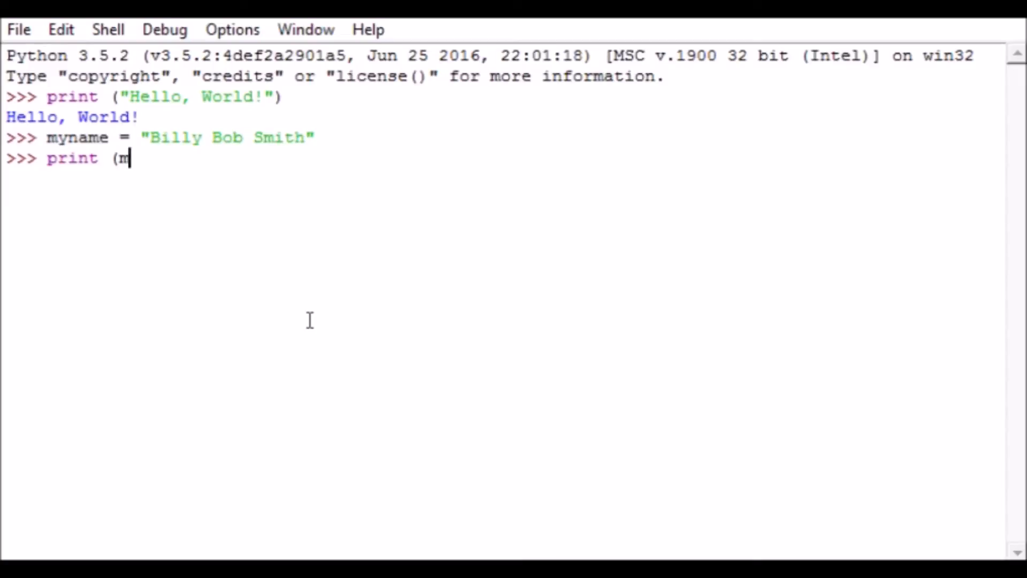
{"action": "type", "text": "yname"}
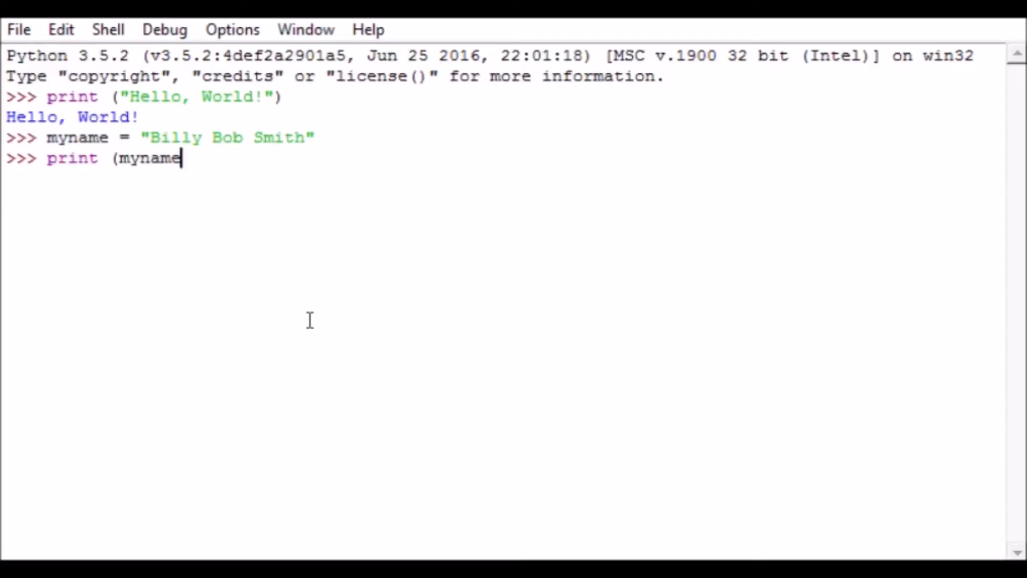
{"action": "mouse_move", "coordinate": [71, 124]}
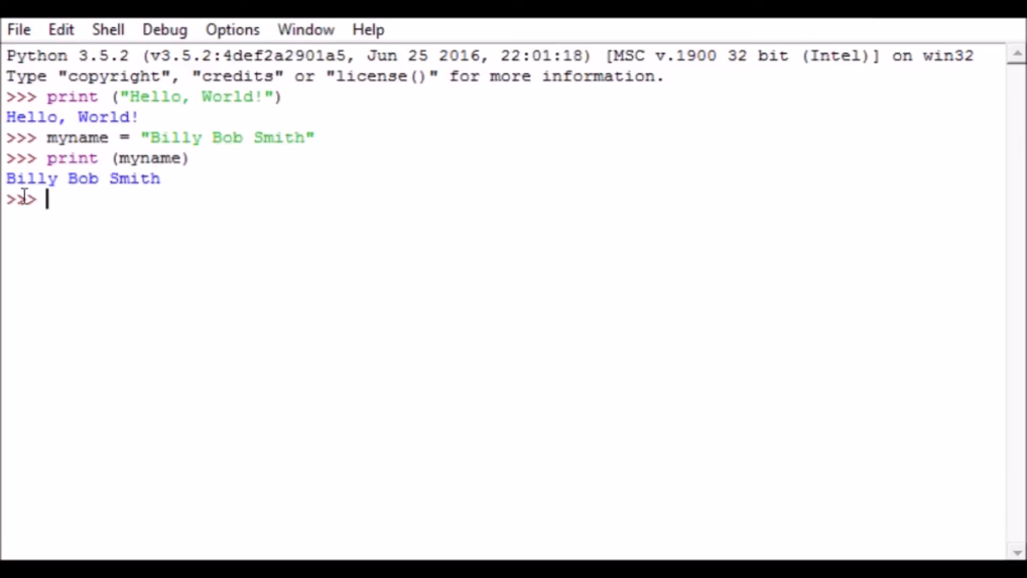
{"action": "mouse_move", "coordinate": [459, 130]}
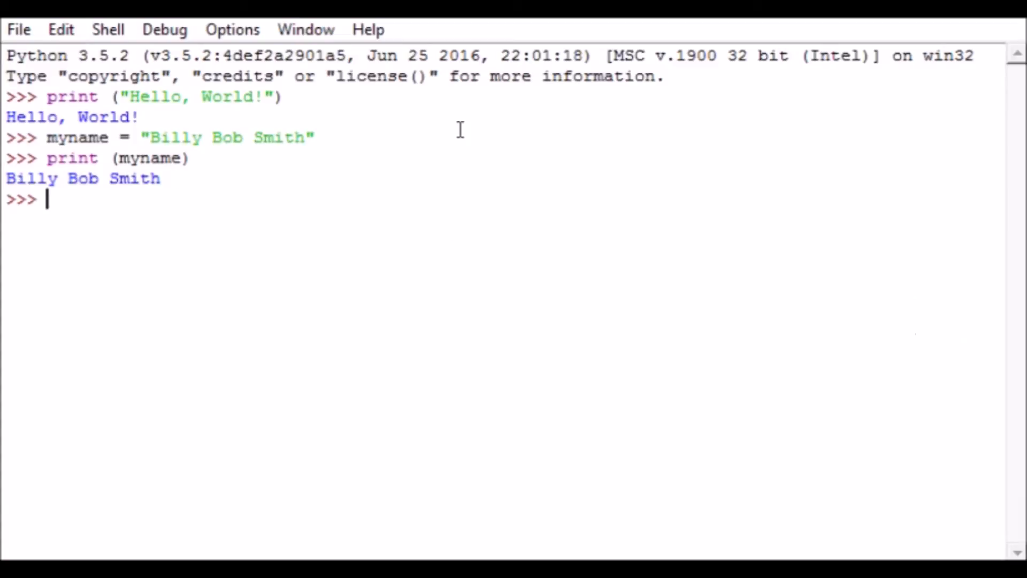
{"action": "mouse_move", "coordinate": [603, 214]}
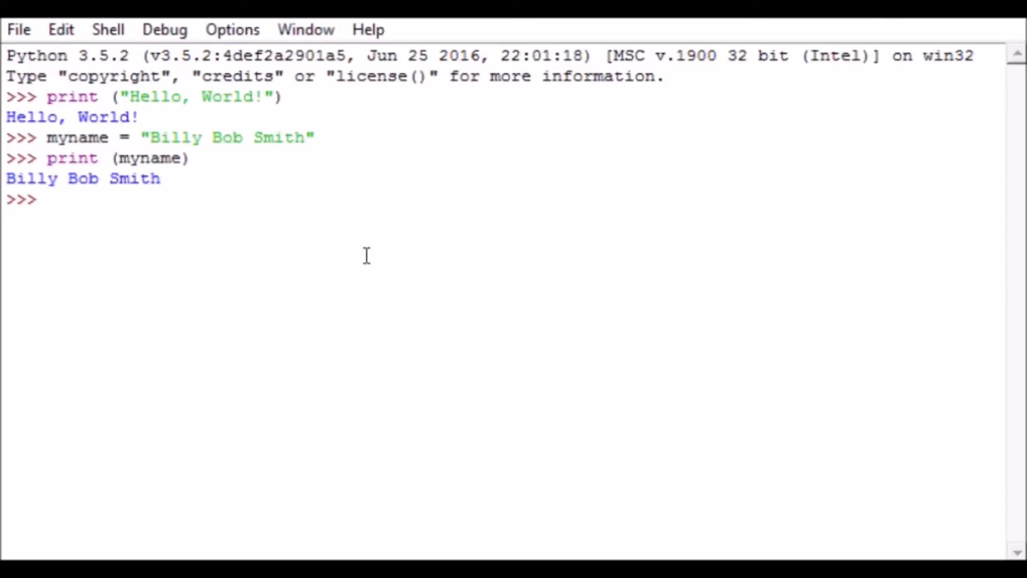
Write print ("Myname") so the literal quoted text is output
{"action": "type", "text": "p"}
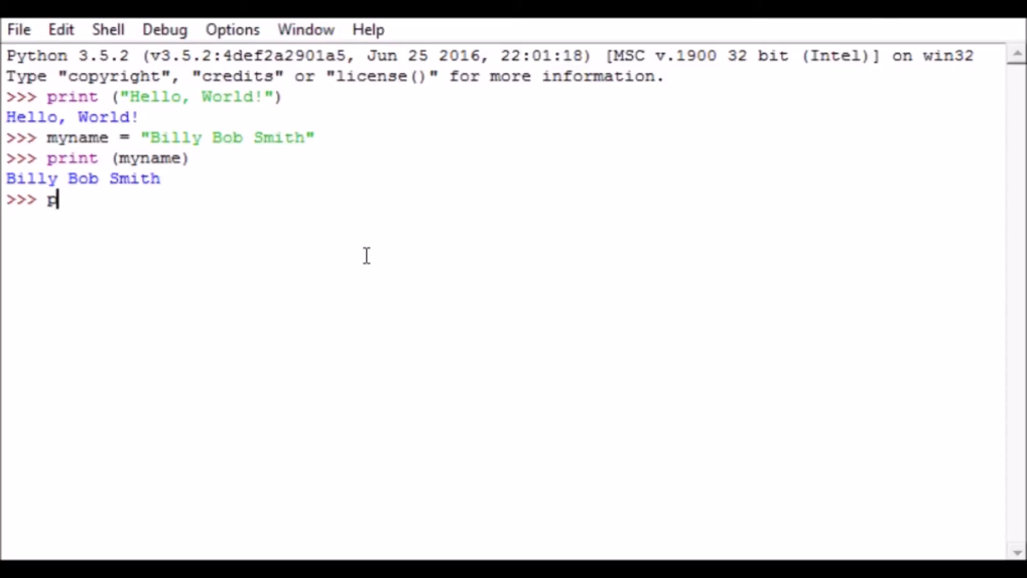
{"action": "type", "text": "rint (\"M"}
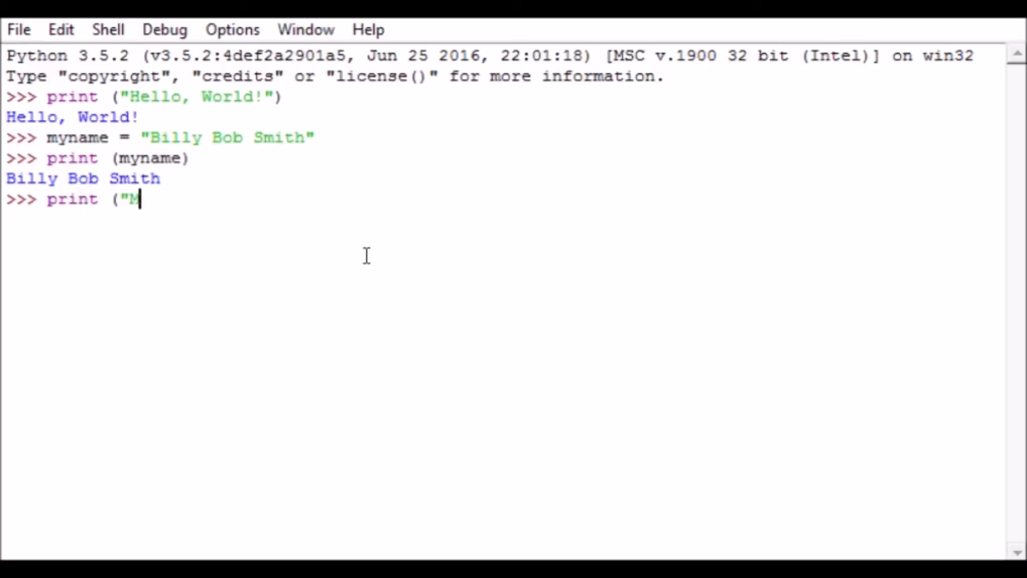
{"action": "type", "text": "yname\""}
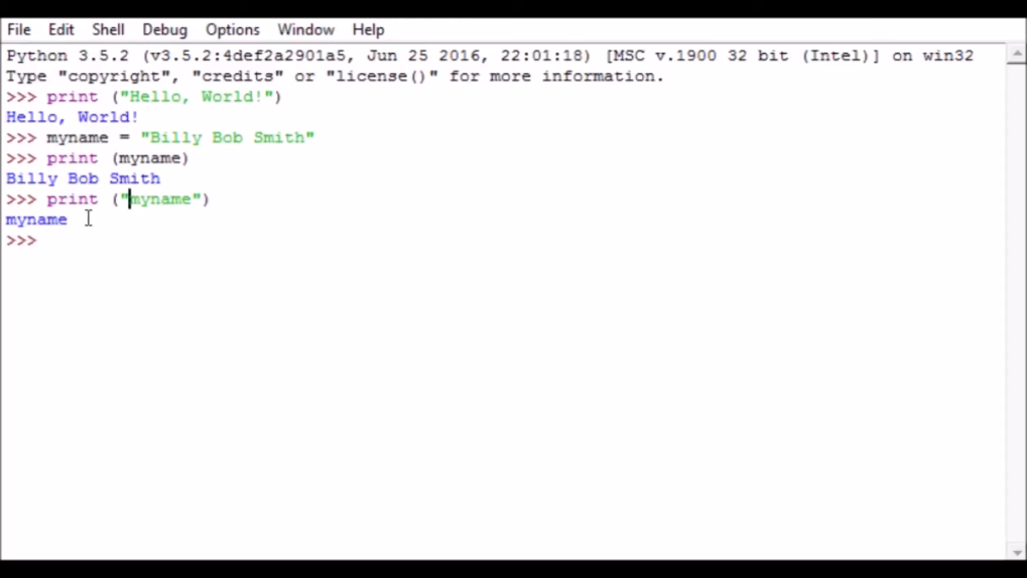
{"action": "mouse_move", "coordinate": [997, 367]}
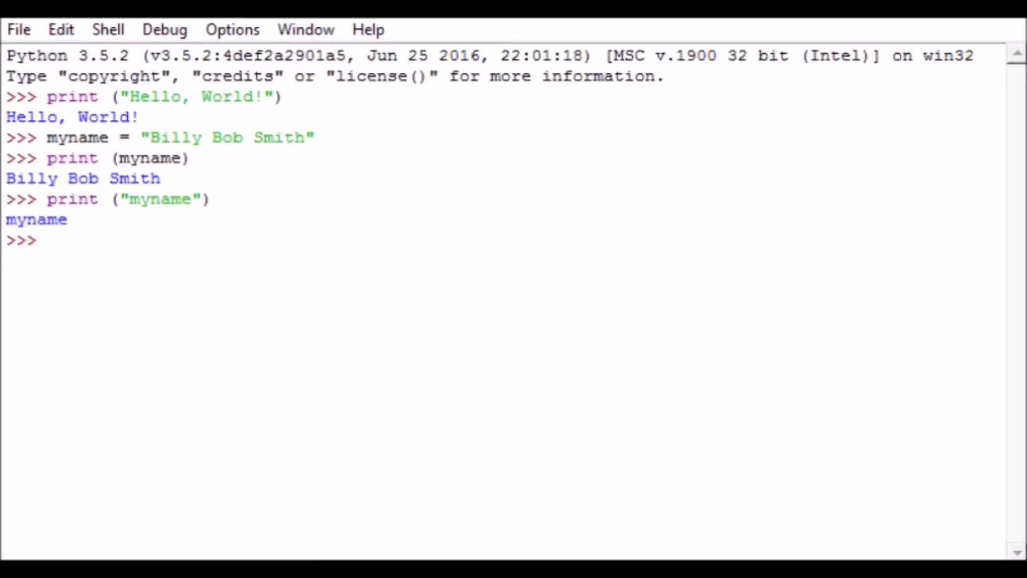
Write print ("My name is", myname) to output the combined sentence
{"action": "left_click", "coordinate": [129, 199]}
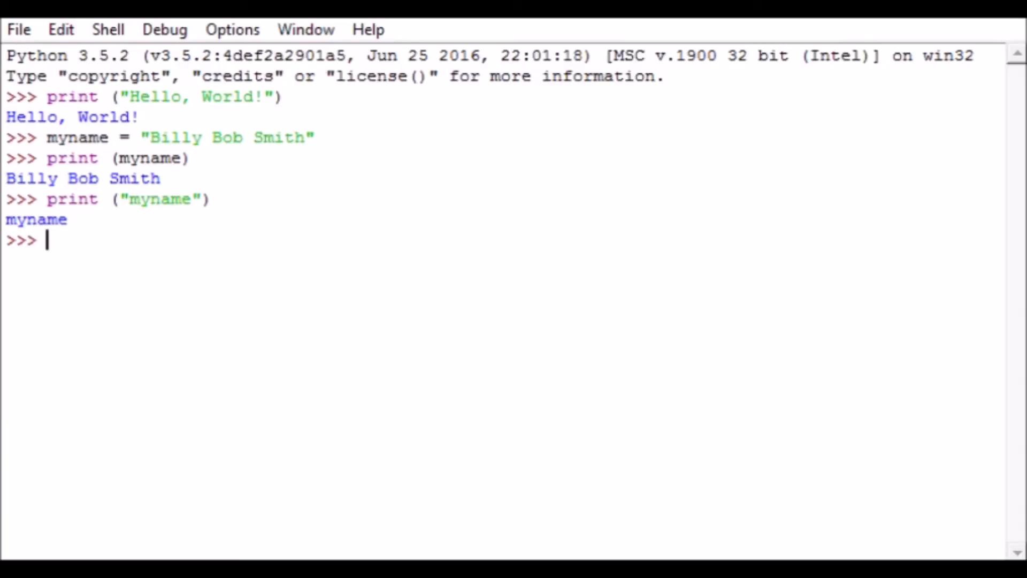
{"action": "type", "text": "print ("}
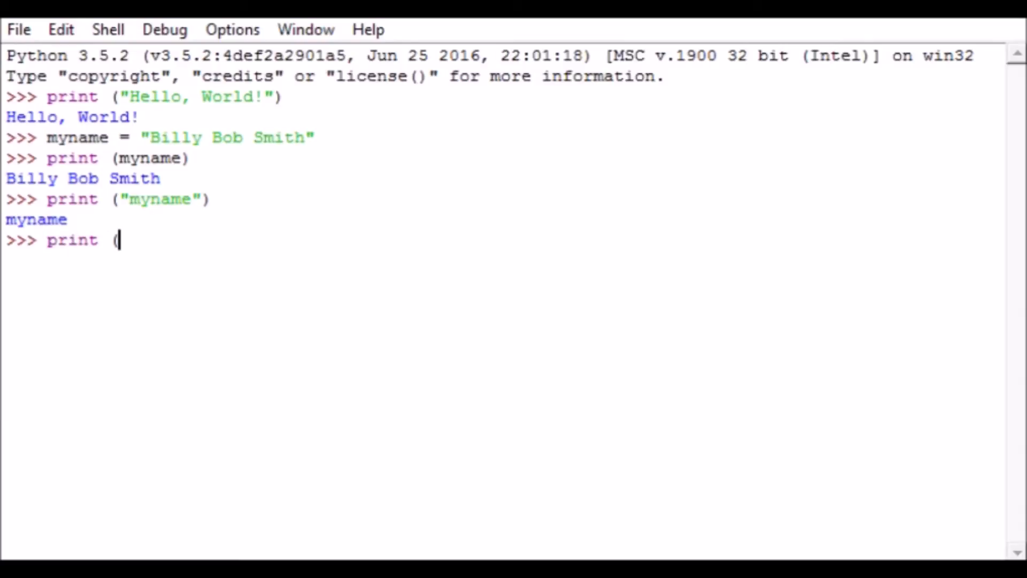
{"action": "type", "text": "\"My name"}
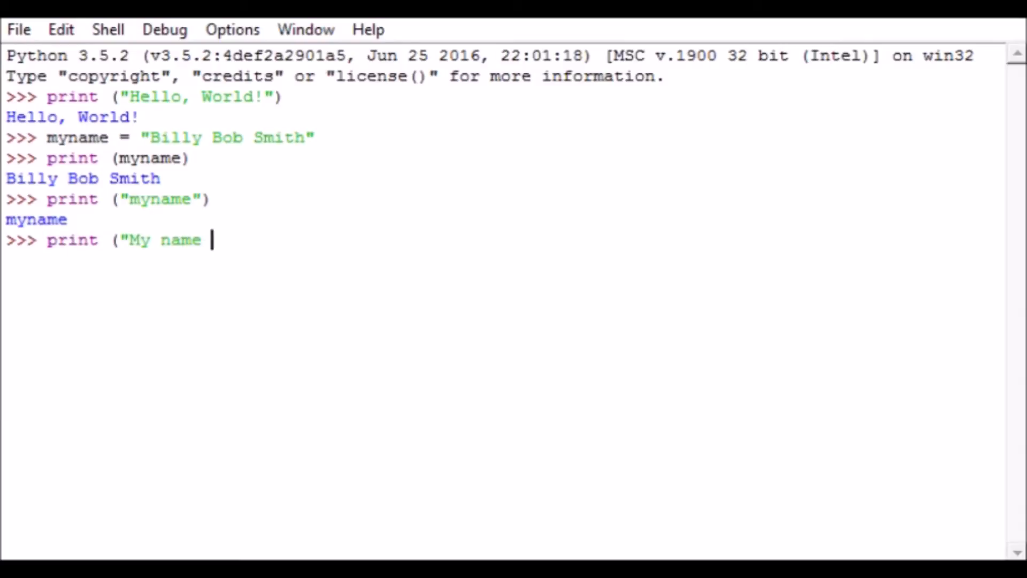
{"action": "type", "text": "is\""}
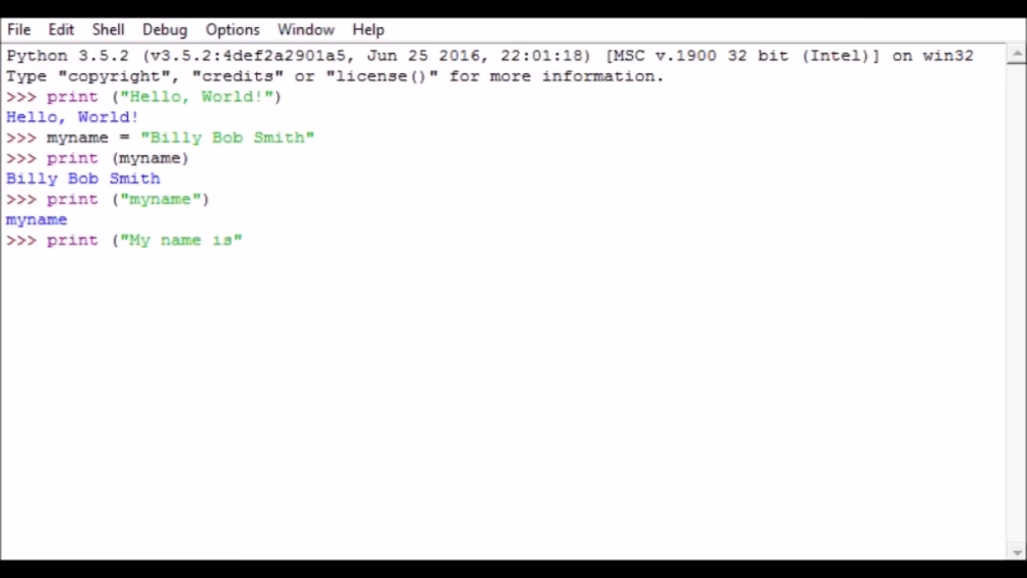
{"action": "type", "text": ", myname"}
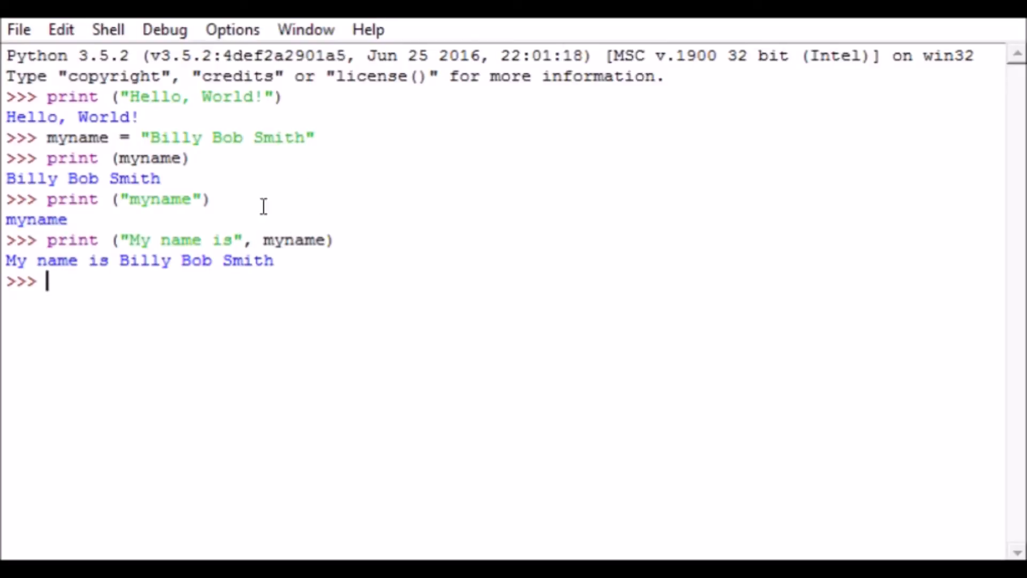
{"action": "mouse_move", "coordinate": [139, 255]}
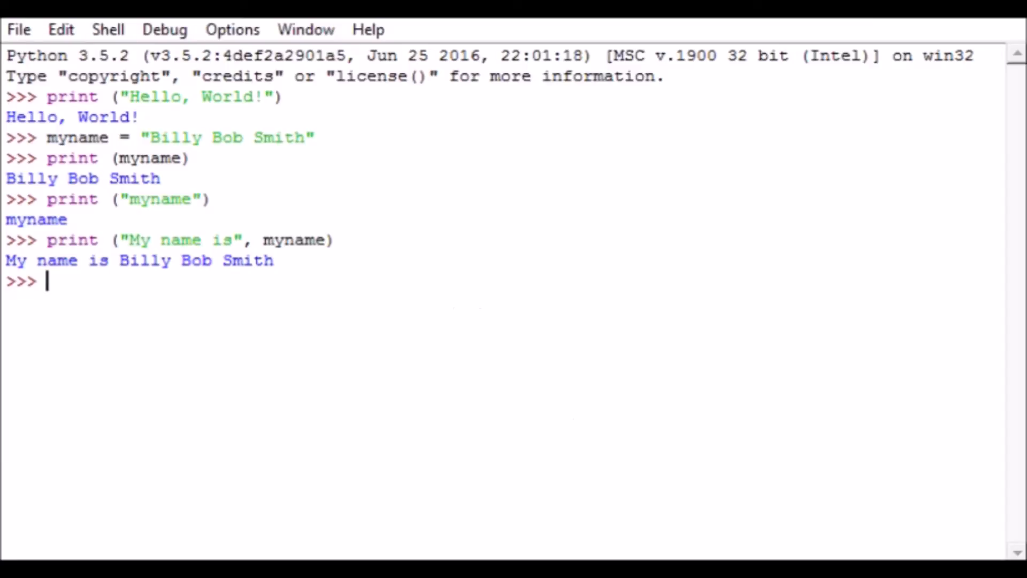
Evaluate 2 + 3 and 2 * 6 in the shell, giving 5 and 12
{"action": "type", "text": "2 + 3"}
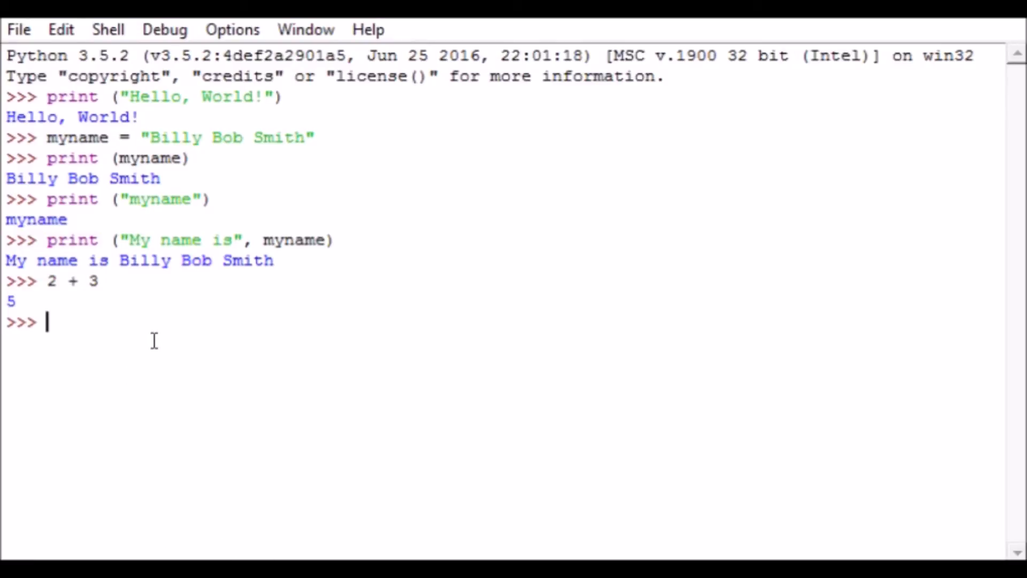
{"action": "type", "text": "2"}
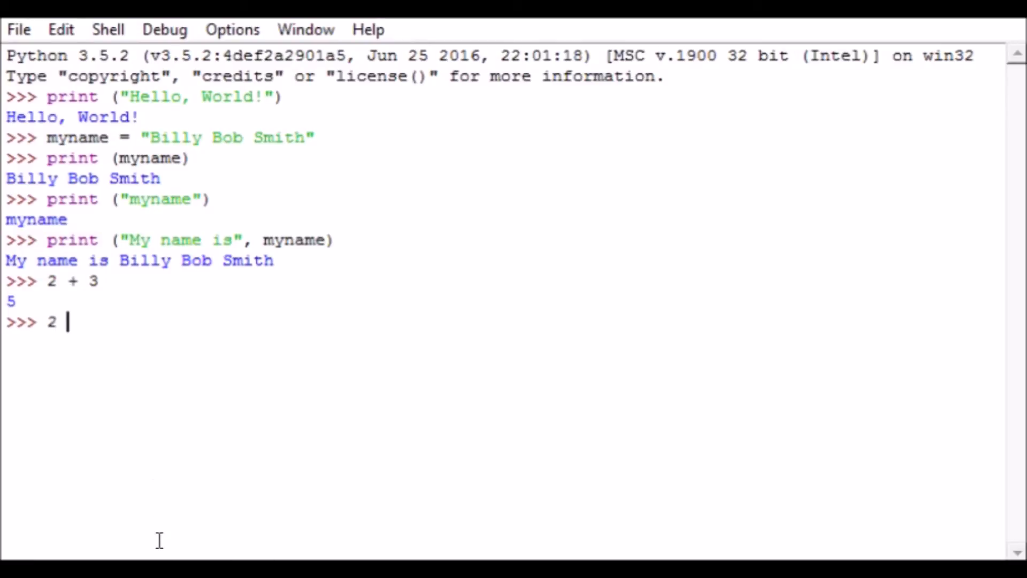
{"action": "type", "text": "* 6"}
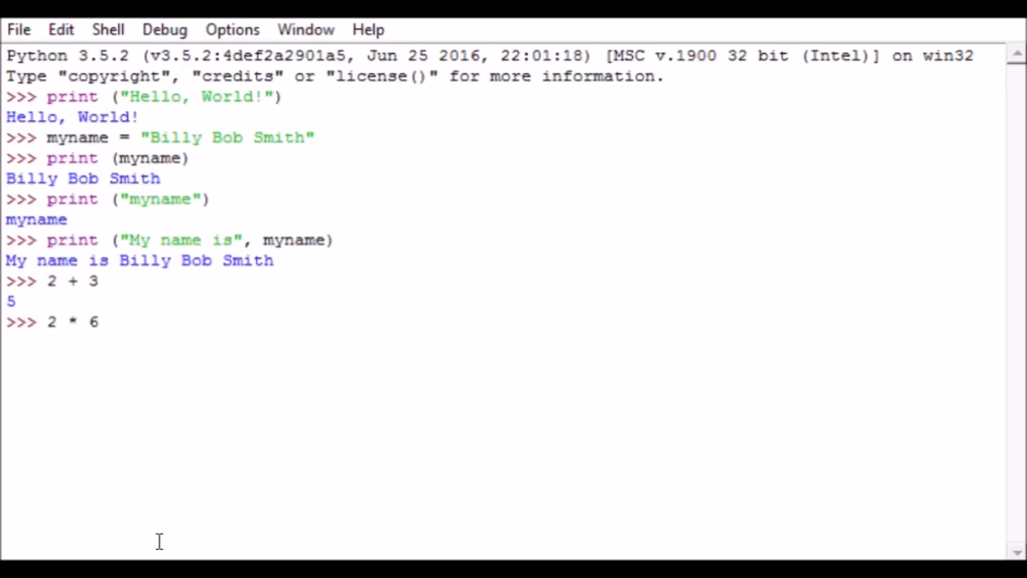
{"action": "key", "text": "enter"}
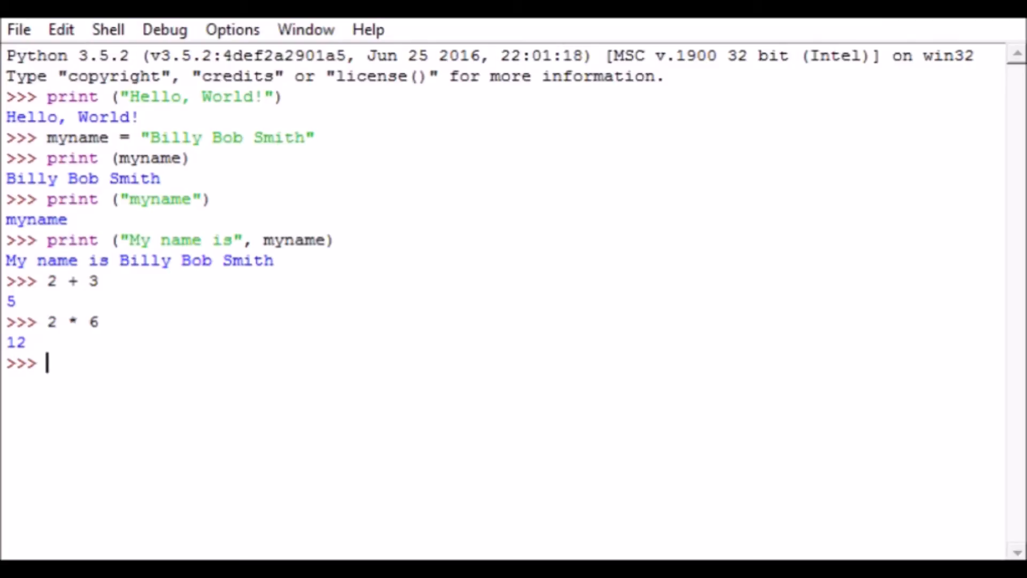
Assign currentyear = 2016 and birthyear = 1970
{"action": "type", "text": "current"}
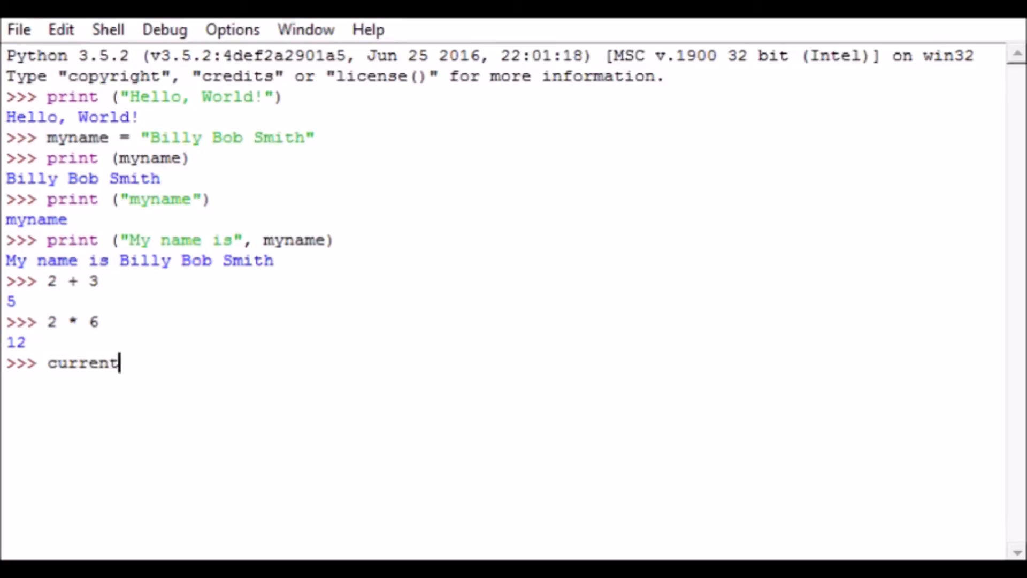
{"action": "type", "text": "year = 201"}
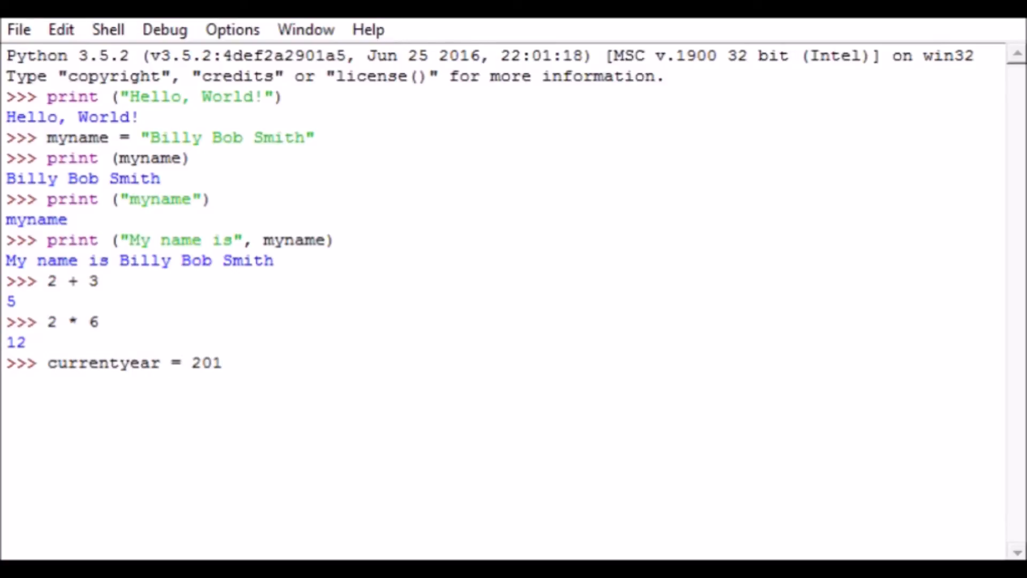
{"action": "type", "text": "6"}
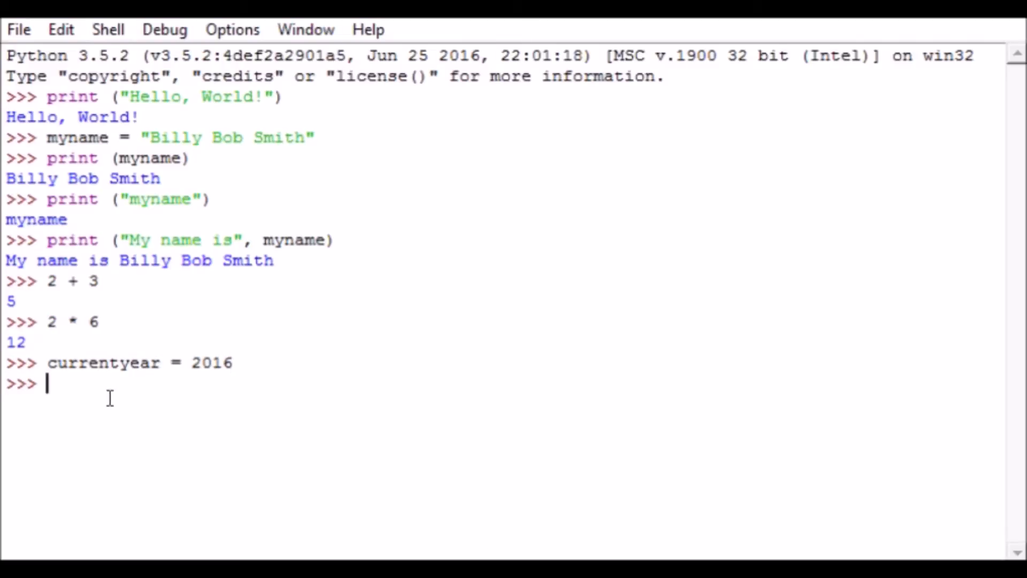
{"action": "mouse_move", "coordinate": [241, 339]}
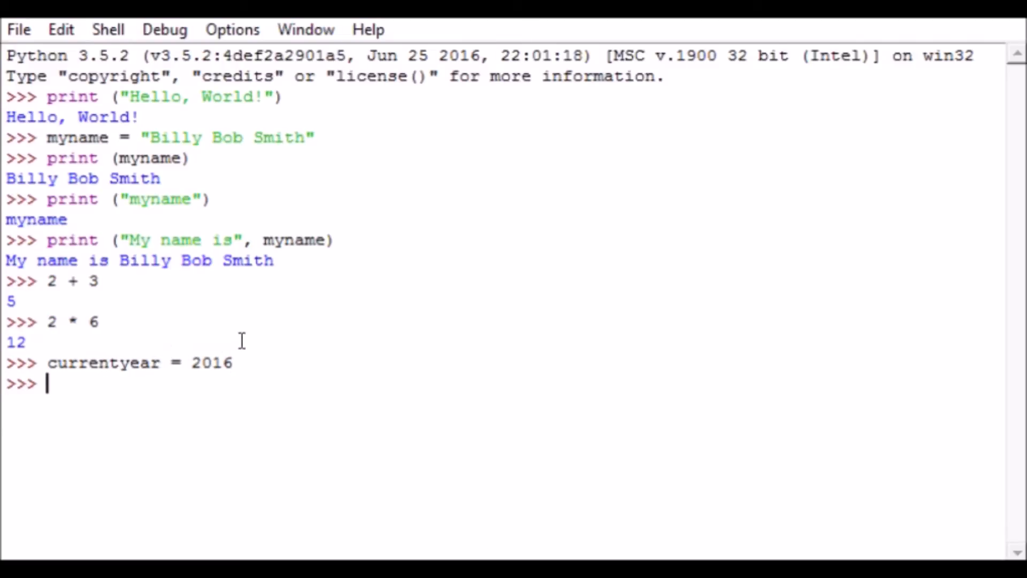
{"action": "mouse_move", "coordinate": [127, 340]}
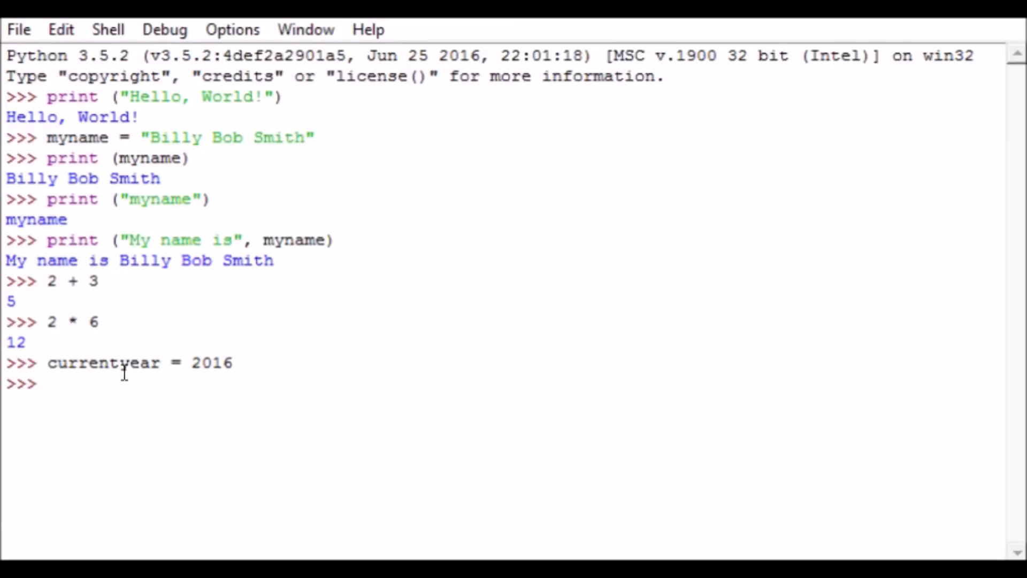
{"action": "type", "text": "birth"}
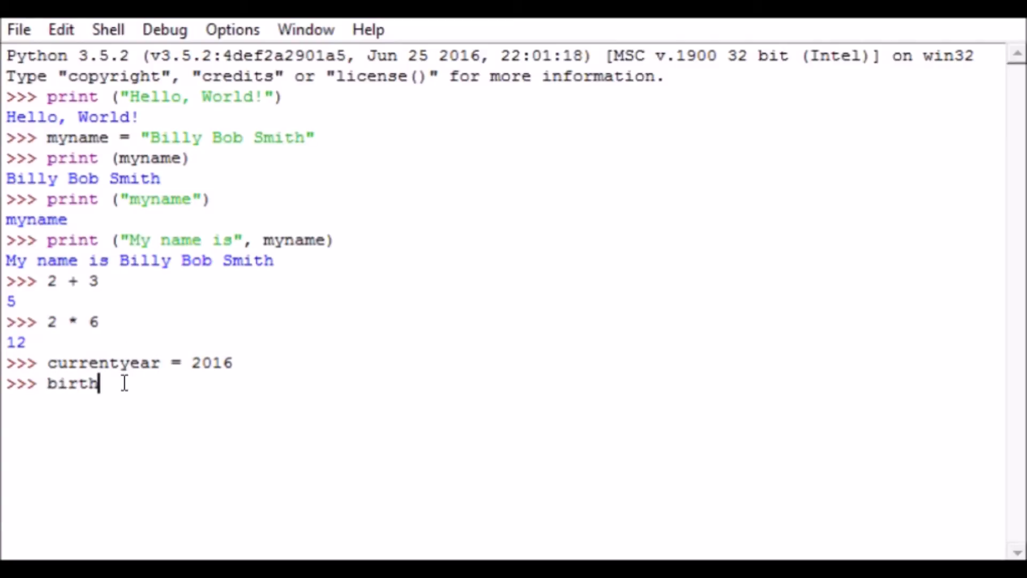
{"action": "type", "text": "year ="}
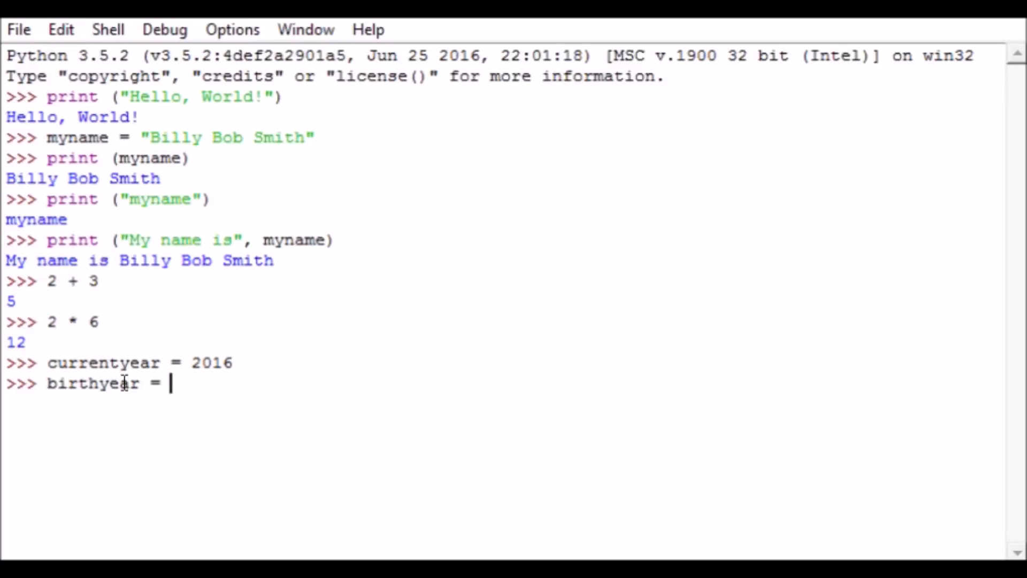
{"action": "type", "text": "1970"}
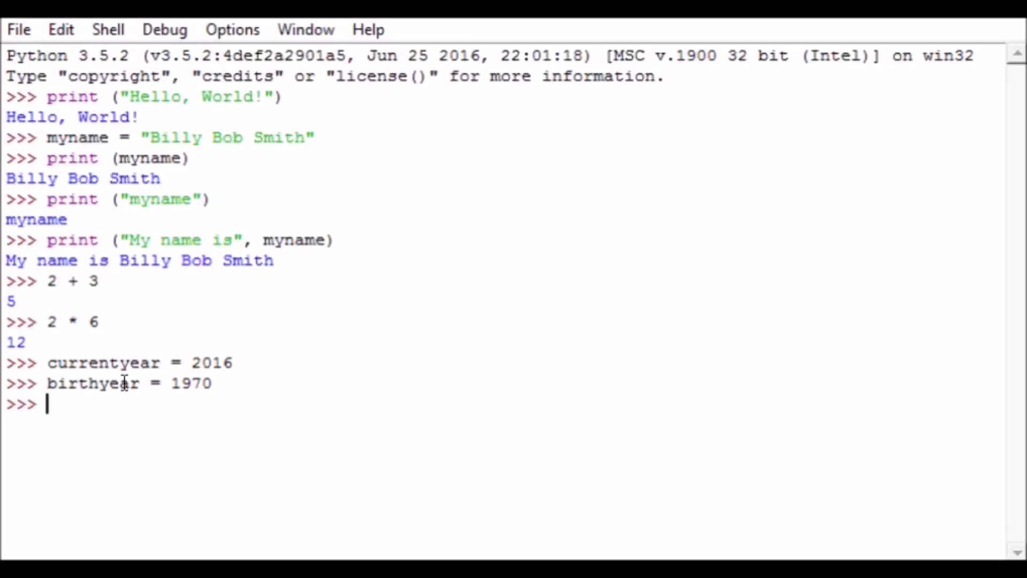
Print currentyear and birthyear, then begin the estage line
{"action": "type", "text": "pri"}
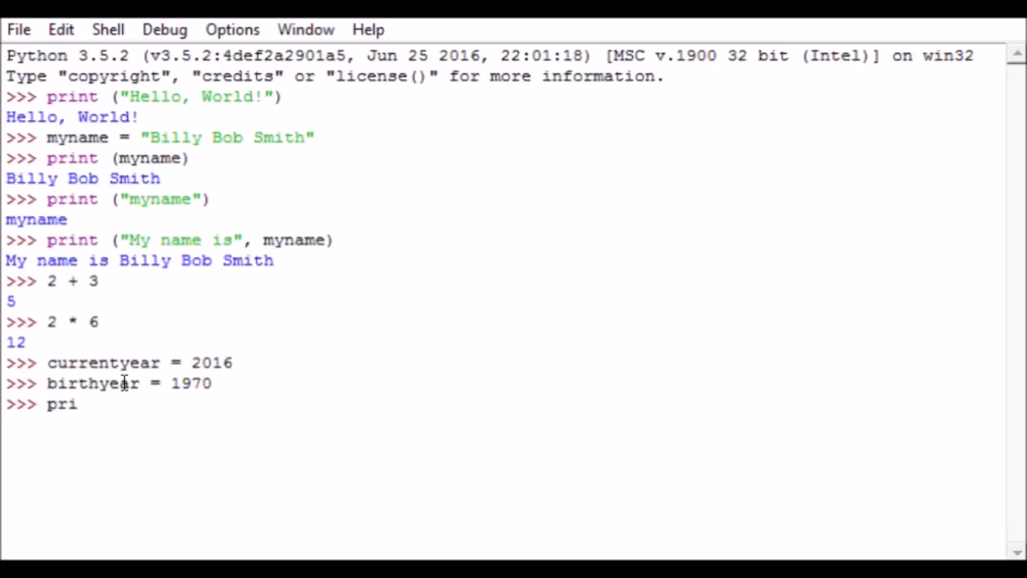
{"action": "type", "text": "nt (currentyear"}
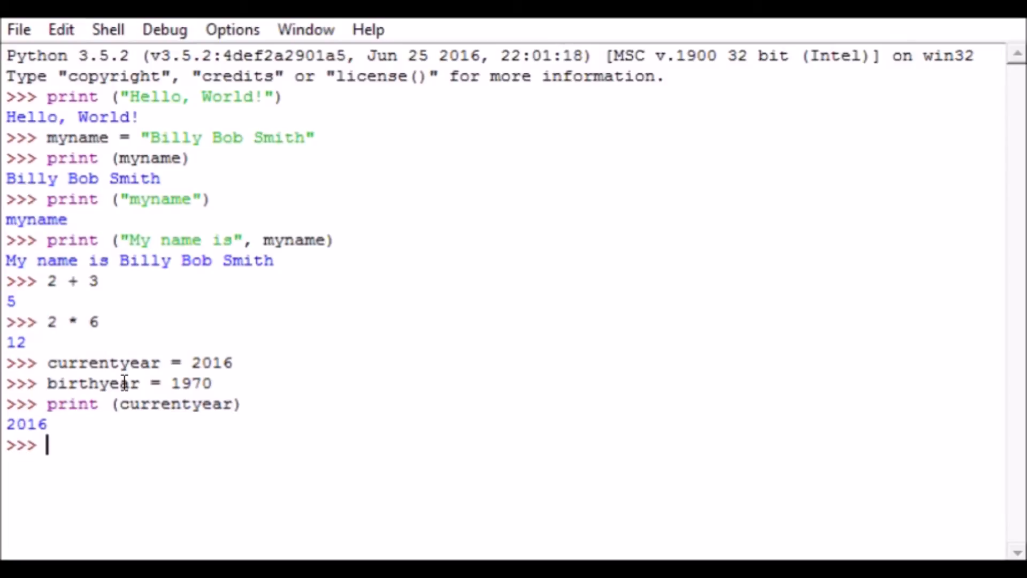
{"action": "type", "text": "print"}
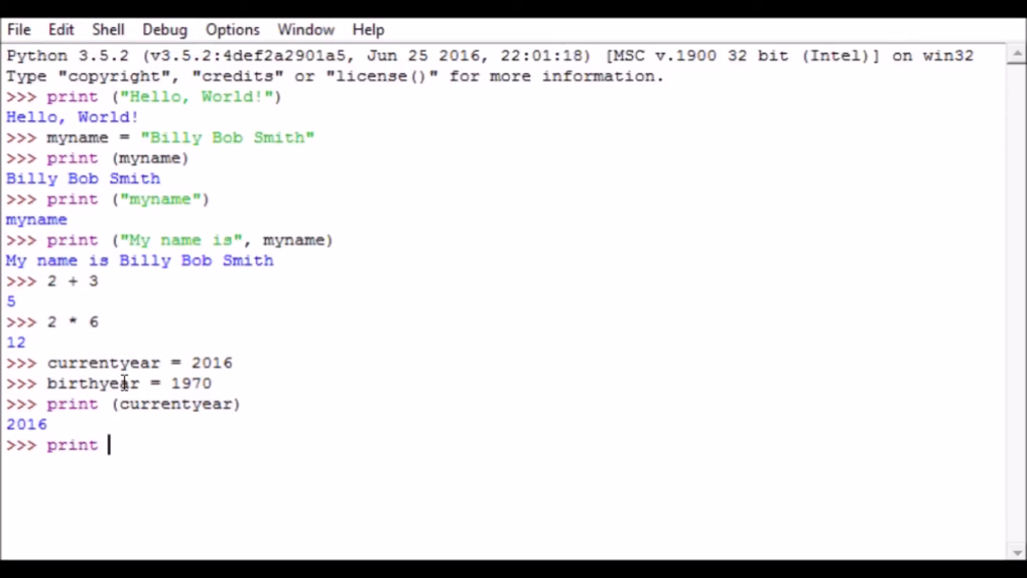
{"action": "type", "text": "(birthyear"}
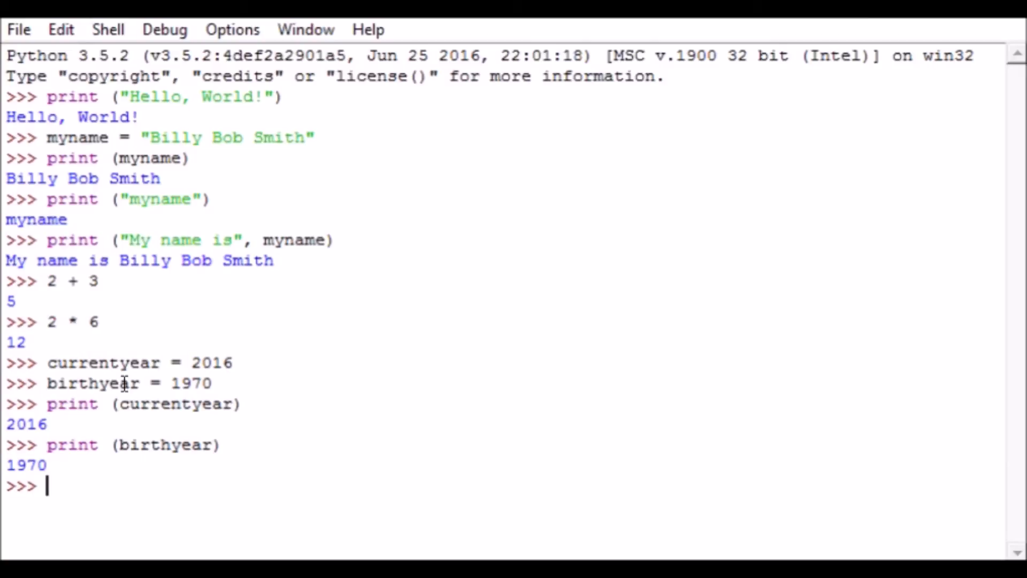
{"action": "type", "text": "e"}
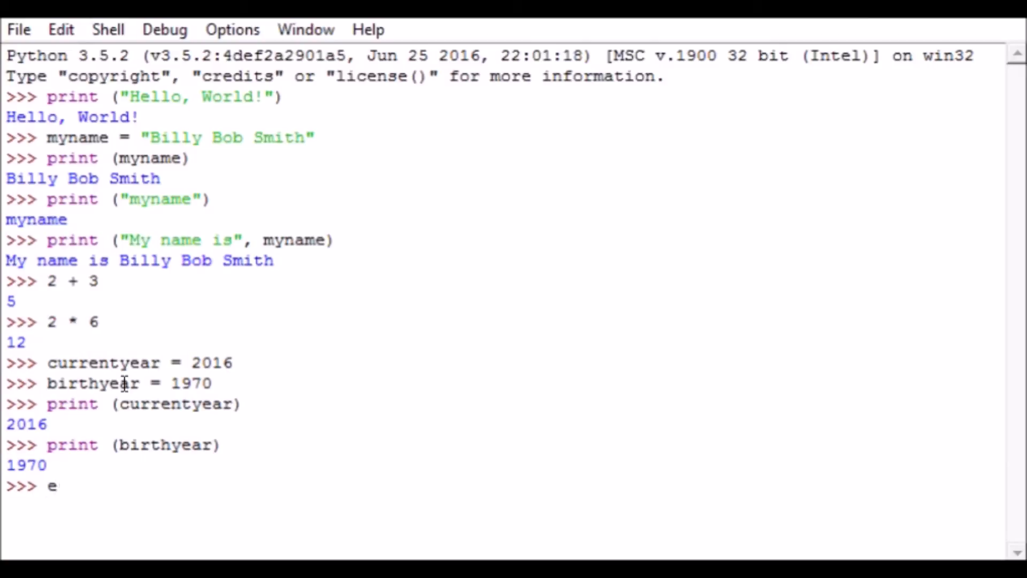
Assign estage = currentyear - birthyear
{"action": "type", "text": "stage"}
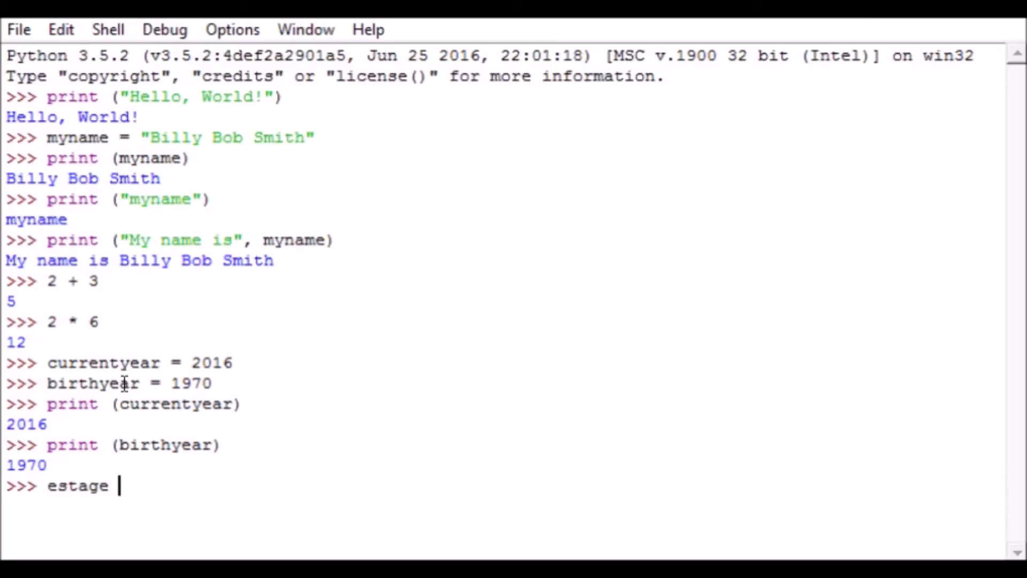
{"action": "type", "text": "= curre"}
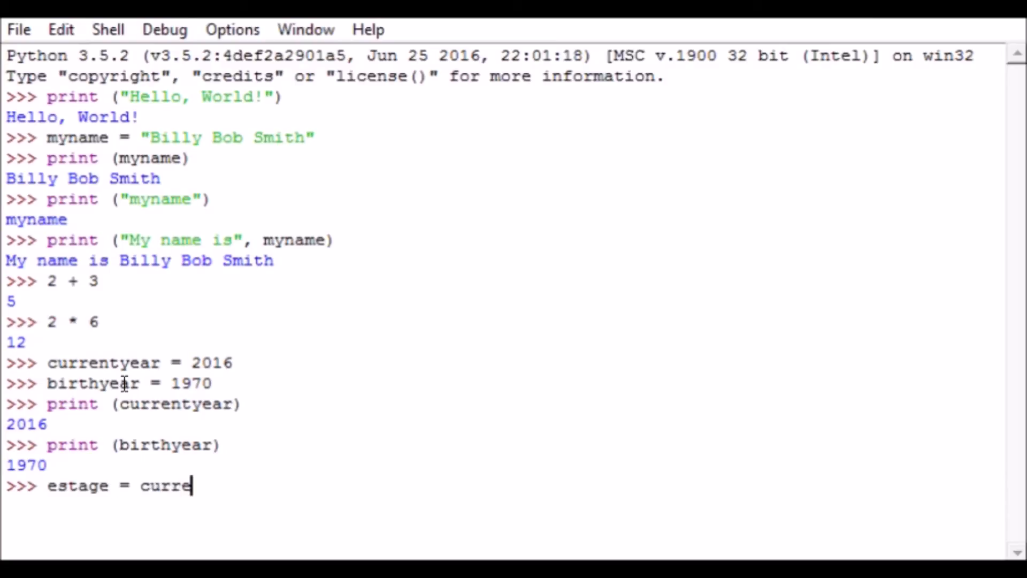
{"action": "type", "text": "ntyear -"}
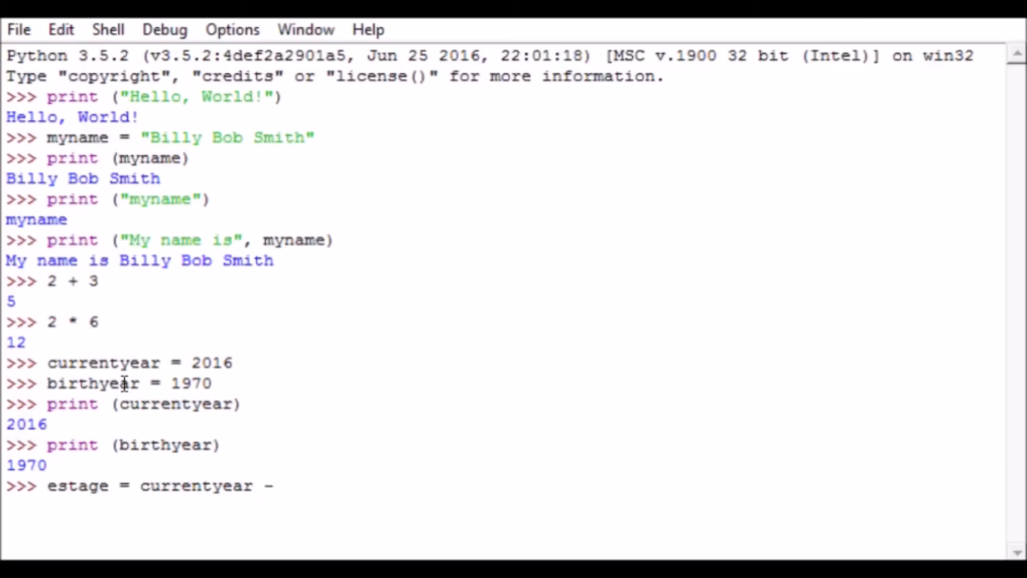
{"action": "type", "text": "birthyear"}
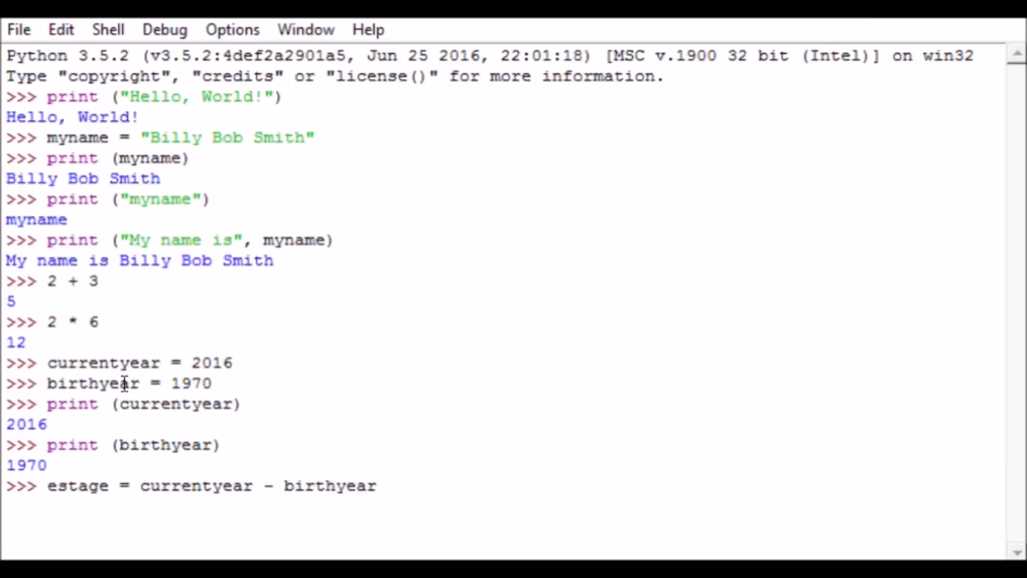
Print estage, first without parentheses (SyntaxError) then as print (estage), showing 46
{"action": "type", "text": "print estage"}
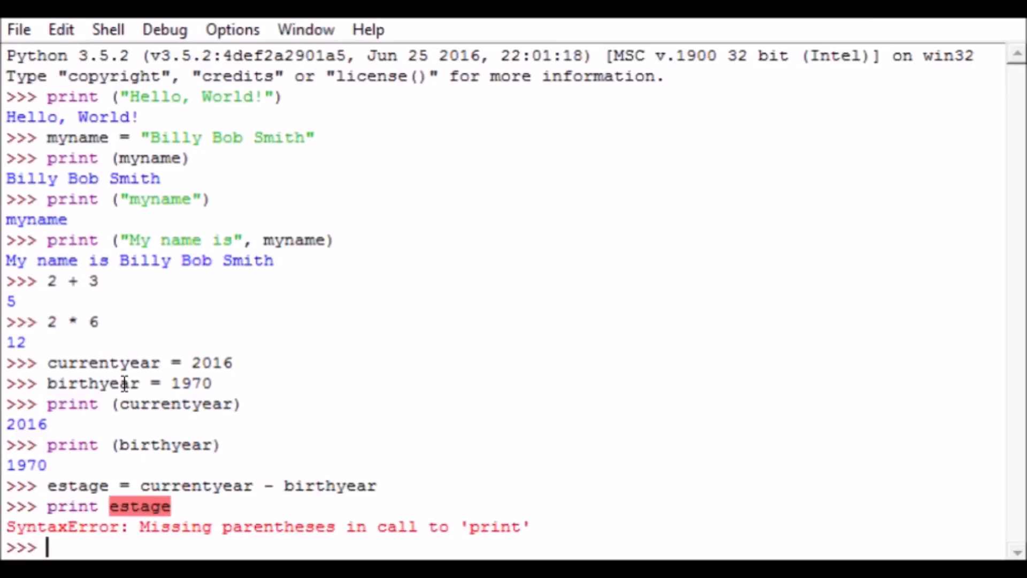
{"action": "type", "text": "print (estage"}
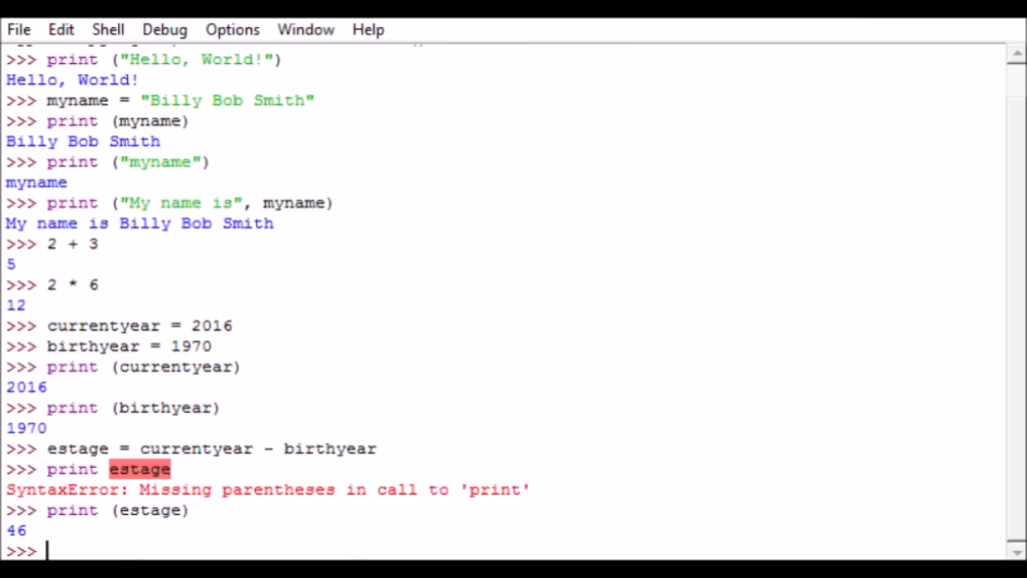
{"action": "type", "text": "c"}
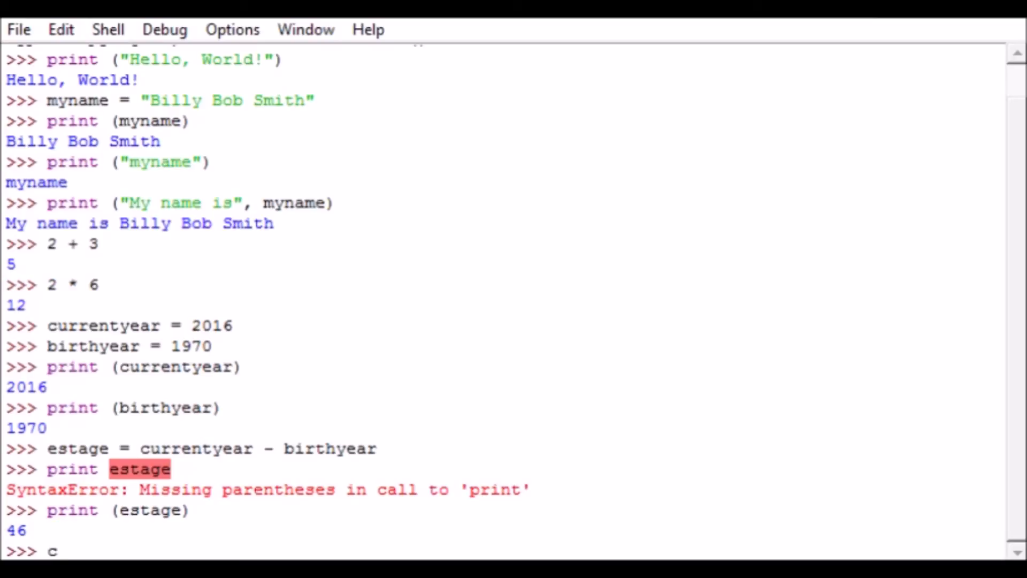
Evaluate currentyear - birthyear directly, which returns 46
{"action": "type", "text": "urrentyear"}
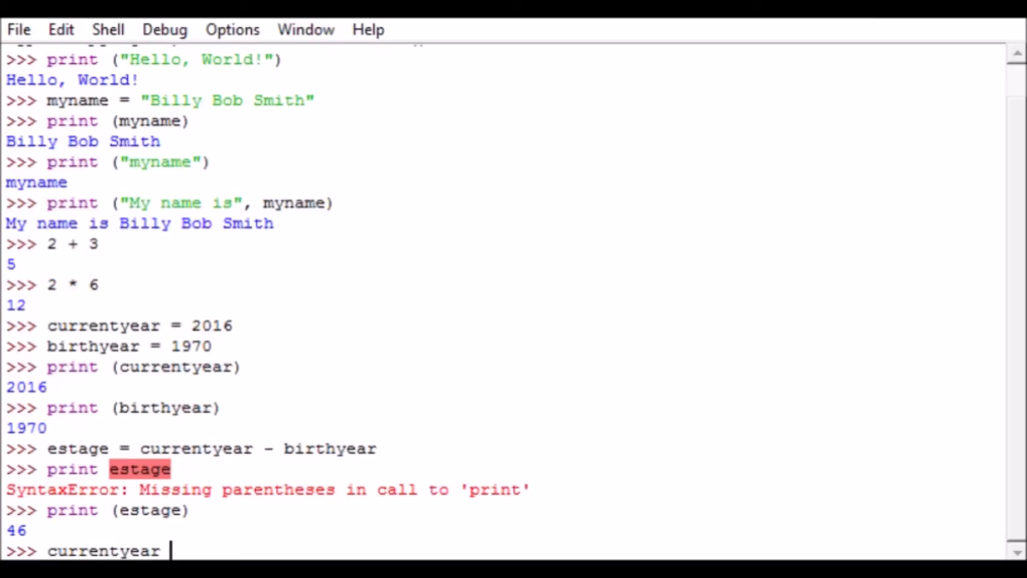
{"action": "type", "text": "- birthyear"}
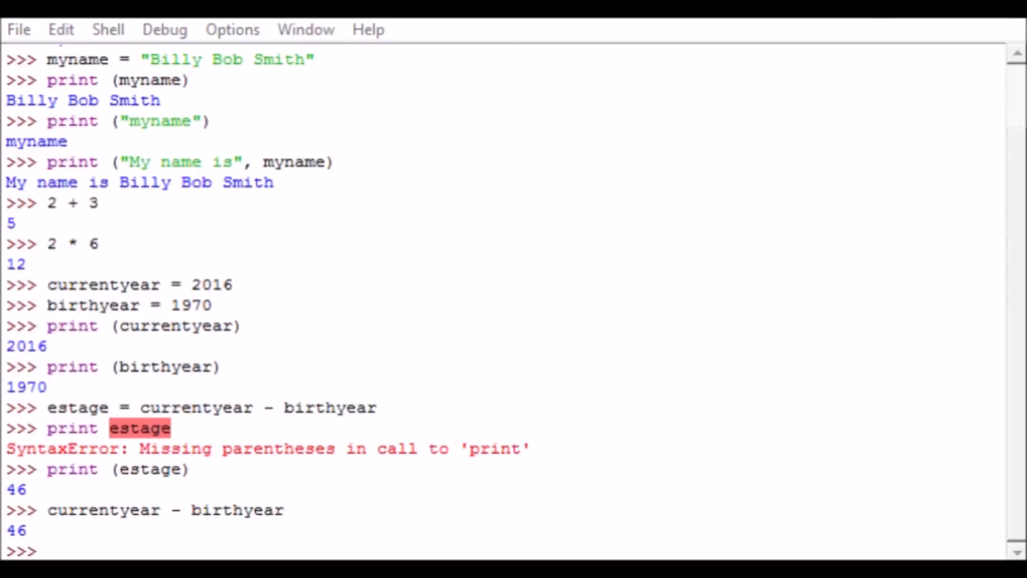
{"action": "mouse_move", "coordinate": [515, 522]}
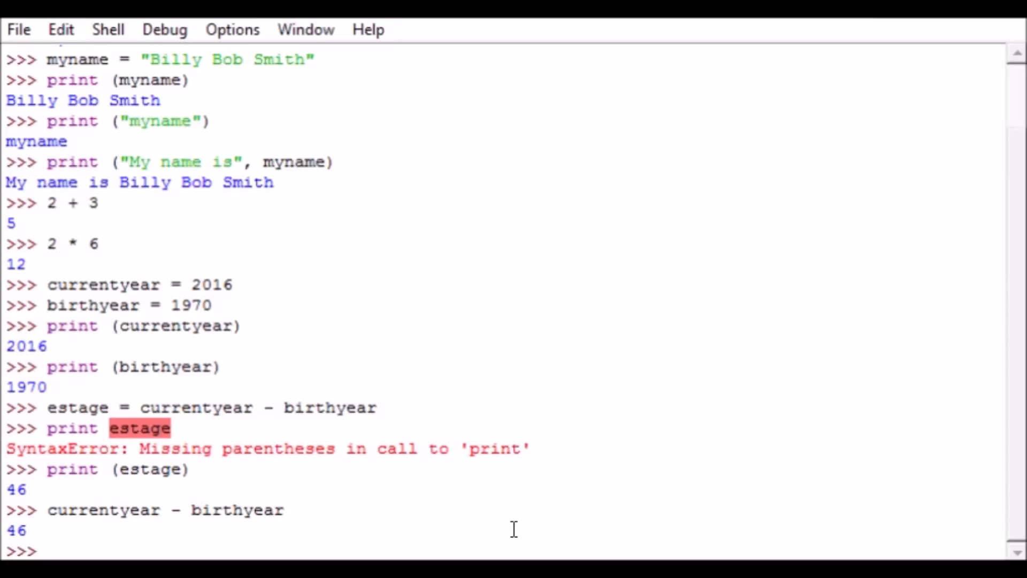
Print the message "my estimated age is" followed by estage, showing 46
{"action": "type", "text": "print"}
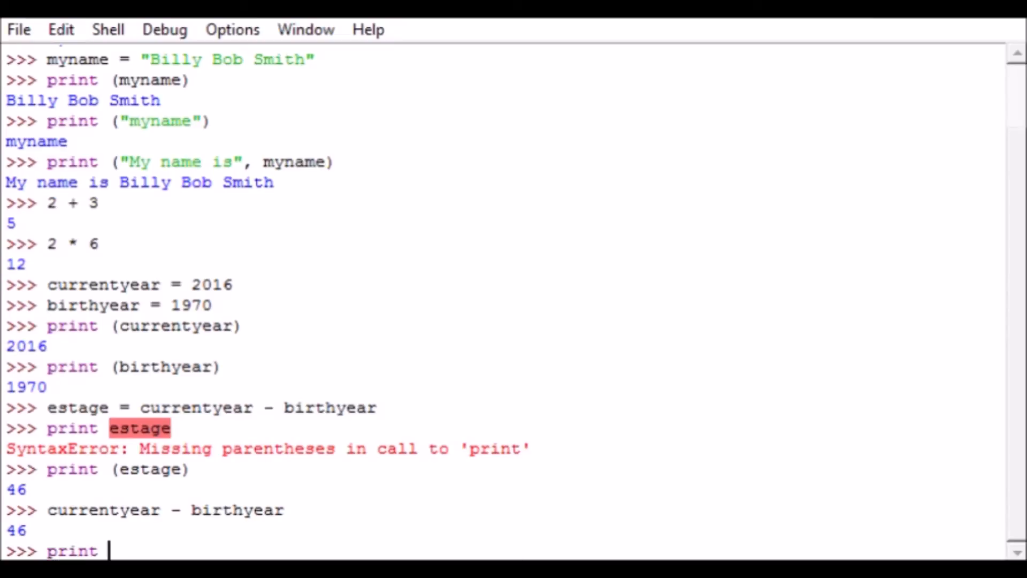
{"action": "type", "text": "(\""}
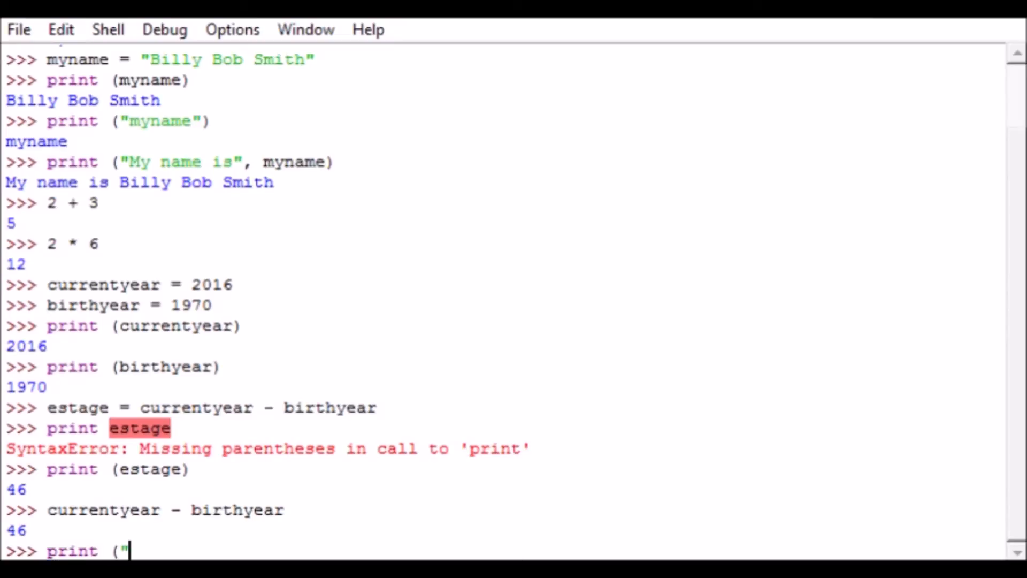
{"action": "type", "text": "my estam"}
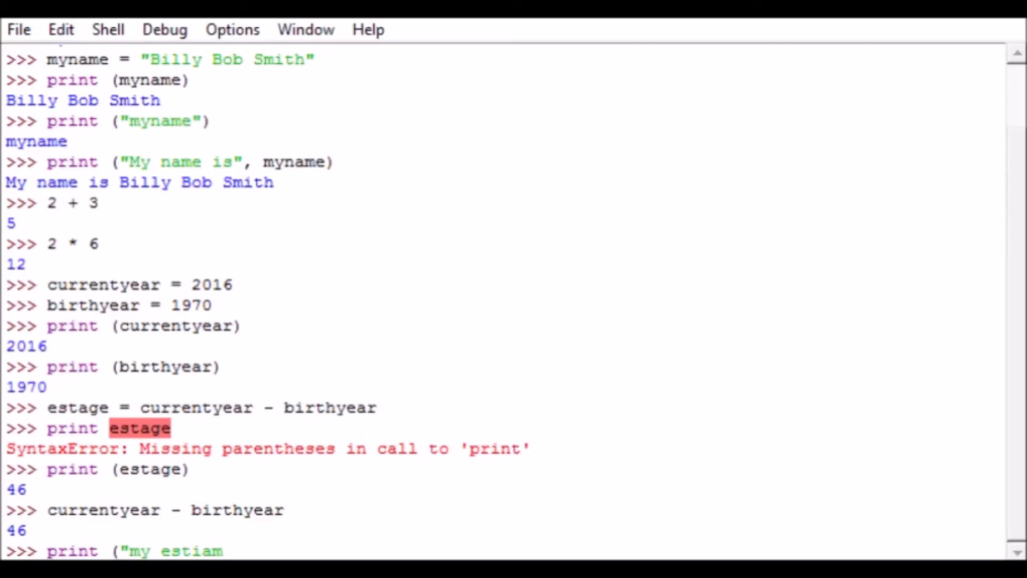
{"action": "type", "text": "mated age i"}
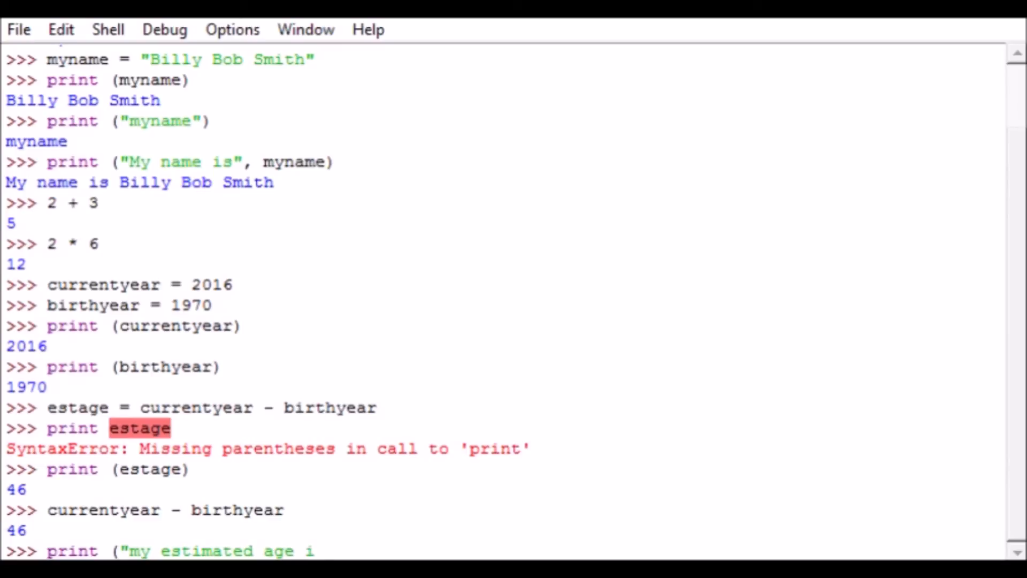
{"action": "type", "text": "s\", estage"}
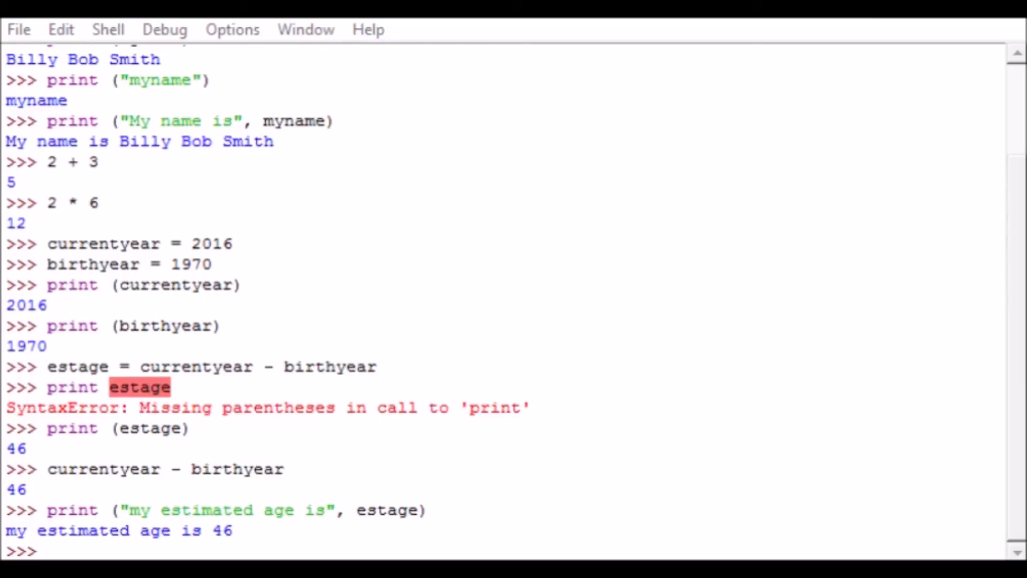
{"action": "mouse_move", "coordinate": [430, 529]}
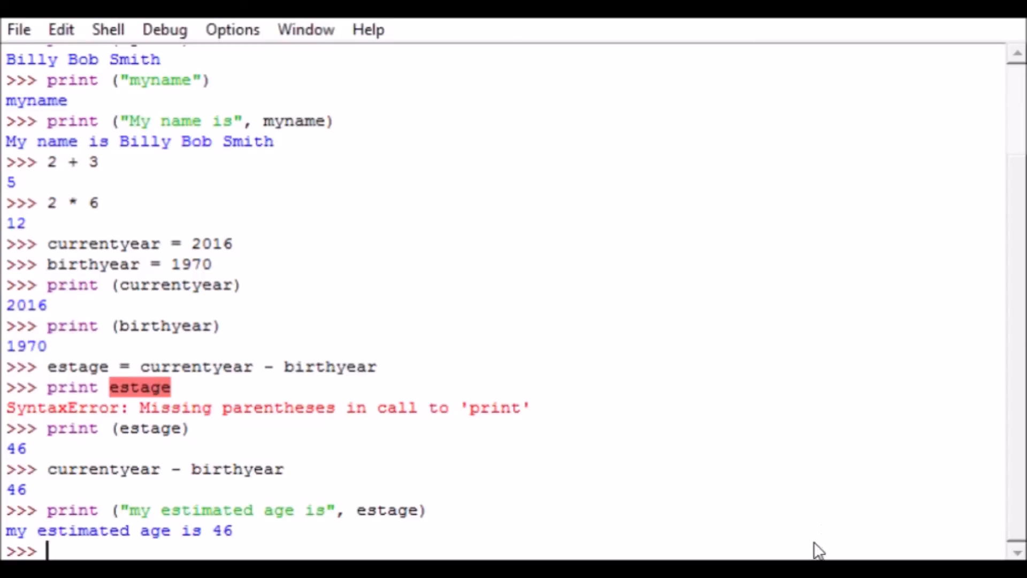
Begin an if statement testing whether estage is greater than 21
{"action": "type", "text": "if esta"}
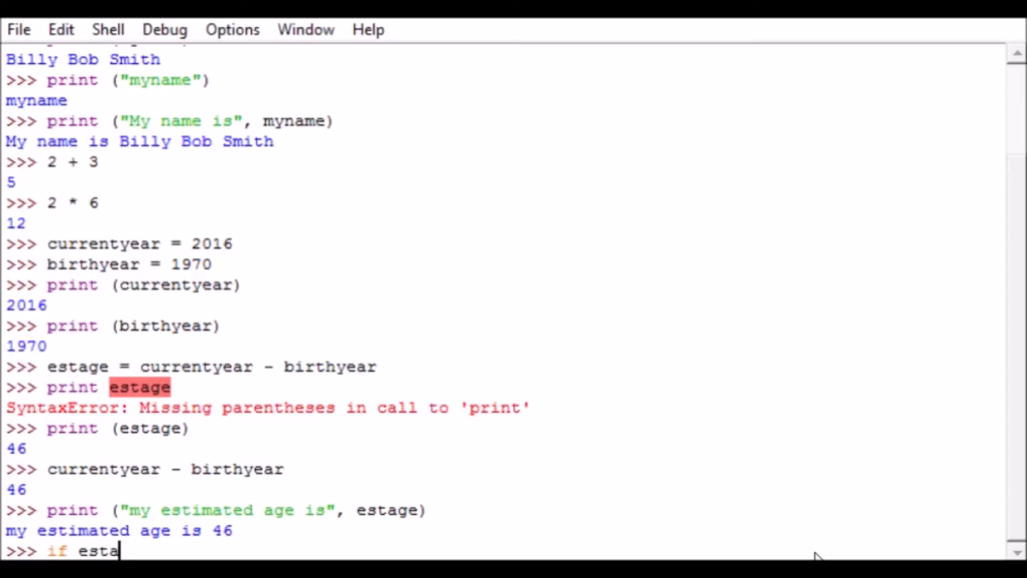
{"action": "type", "text": "ge"}
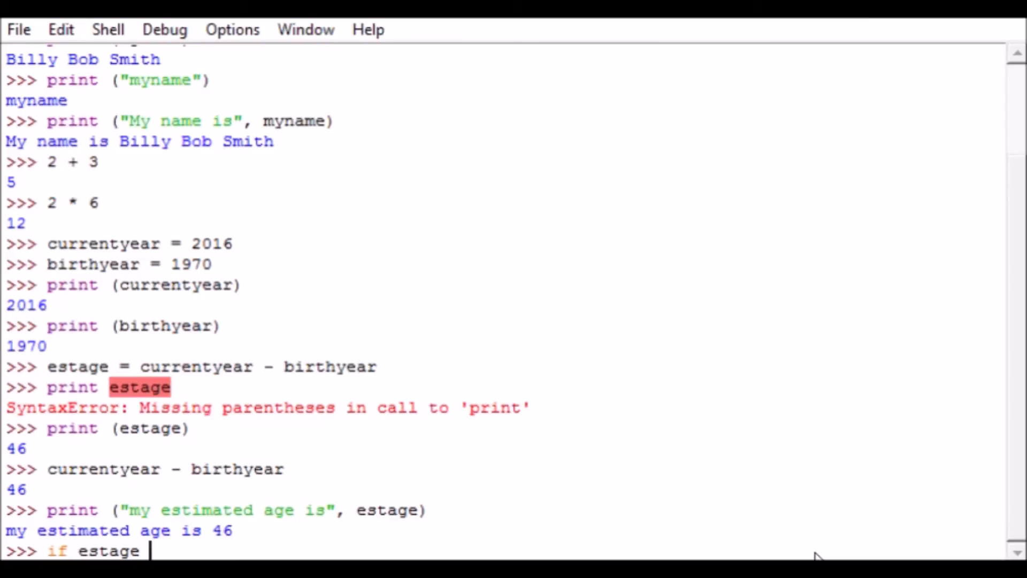
{"action": "type", "text": "> 21"}
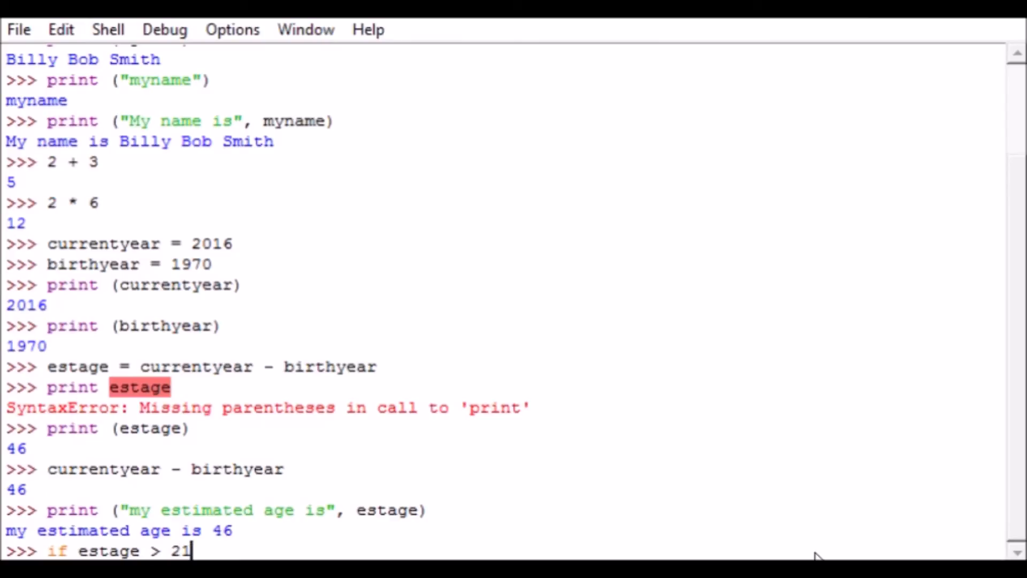
{"action": "type", "text": ":"}
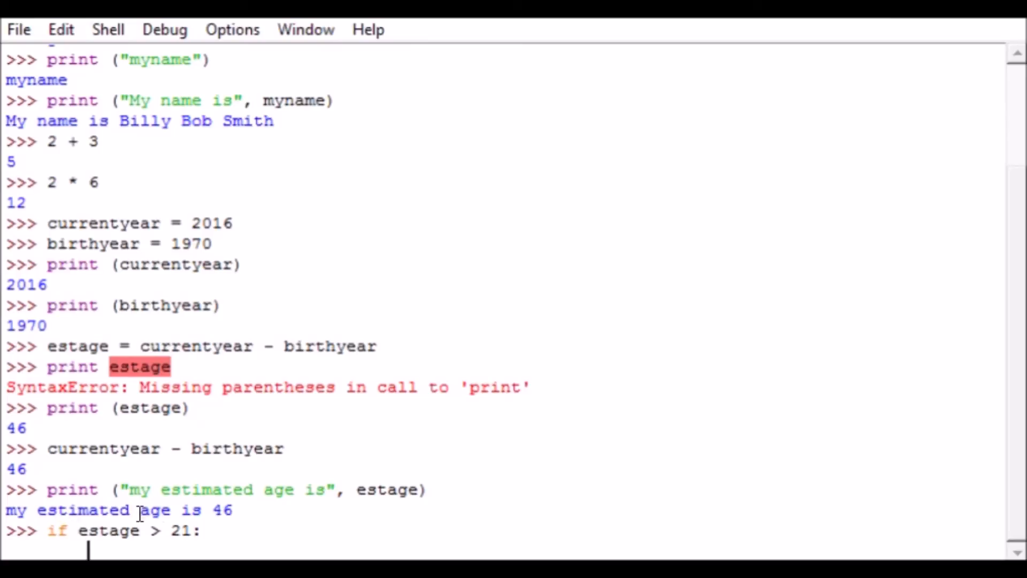
{"action": "mouse_move", "coordinate": [200, 511]}
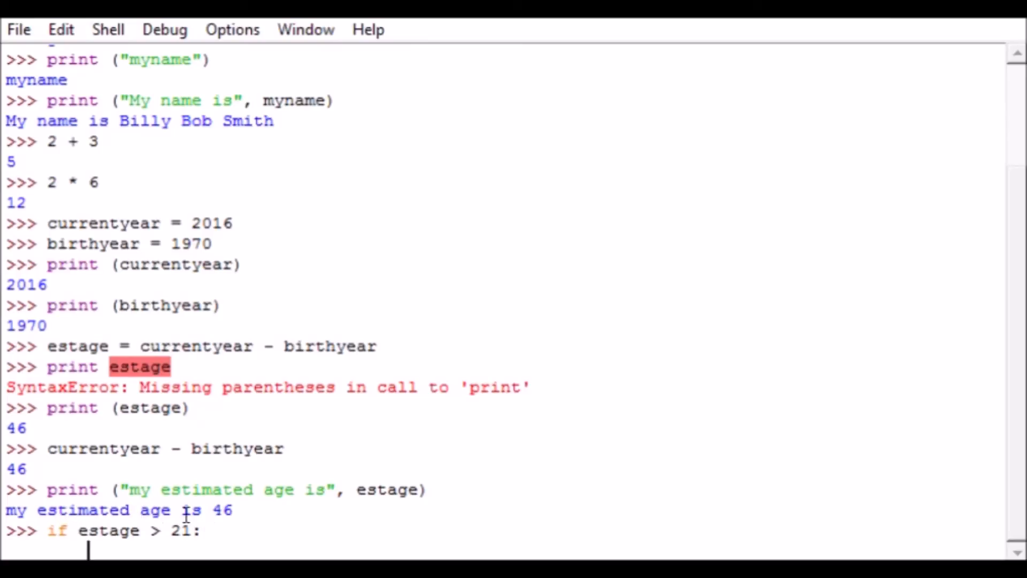
{"action": "mouse_move", "coordinate": [102, 531]}
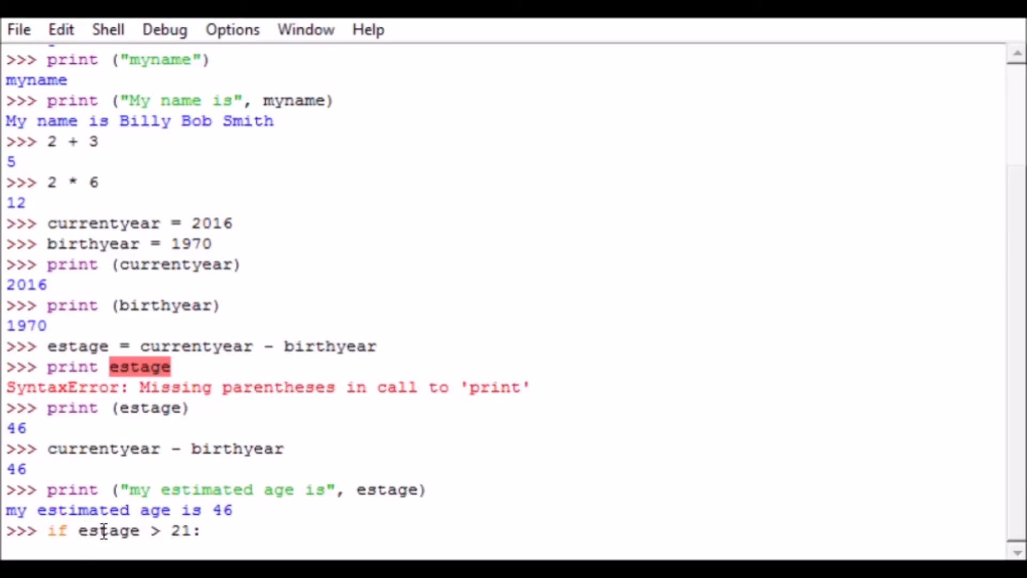
{"action": "key", "text": "enter"}
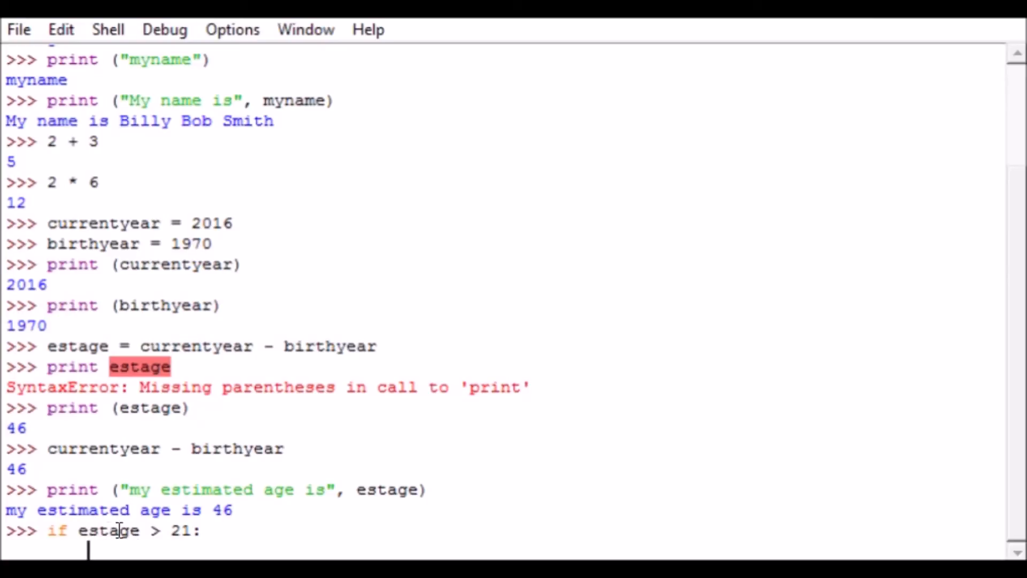
{"action": "mouse_move", "coordinate": [367, 478]}
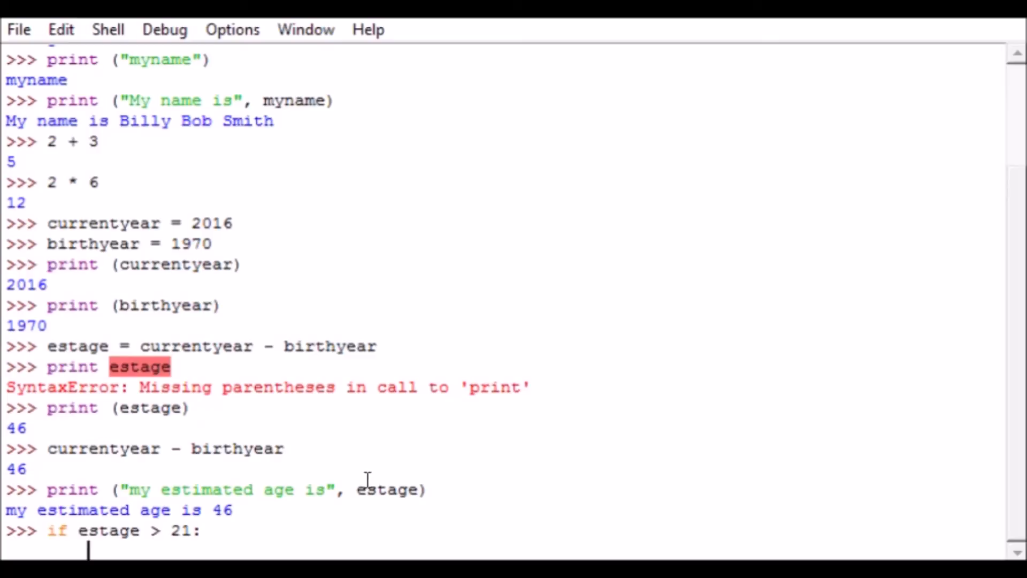
{"action": "mouse_move", "coordinate": [265, 521]}
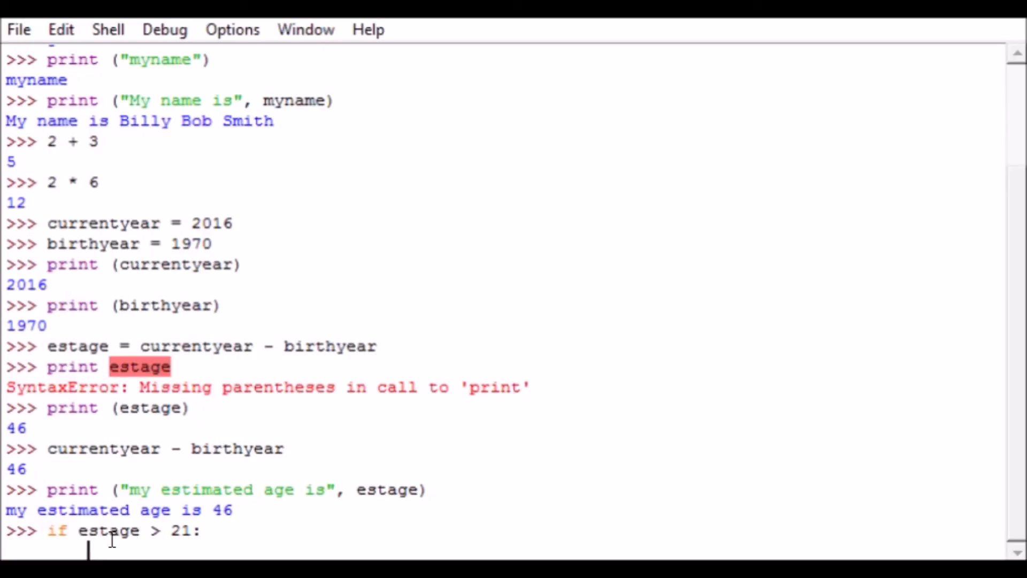
{"action": "mouse_move", "coordinate": [131, 518]}
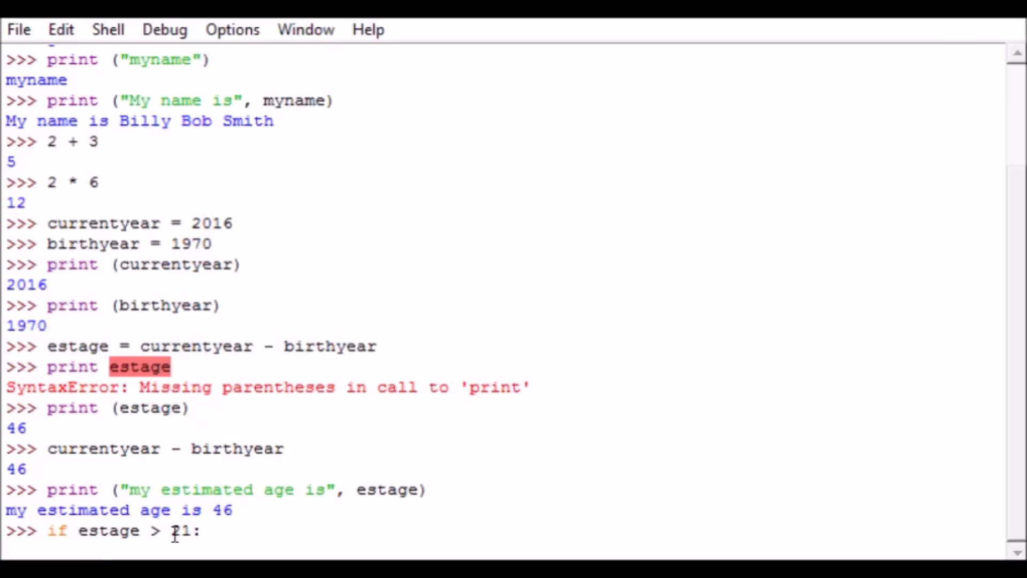
{"action": "key", "text": "Return"}
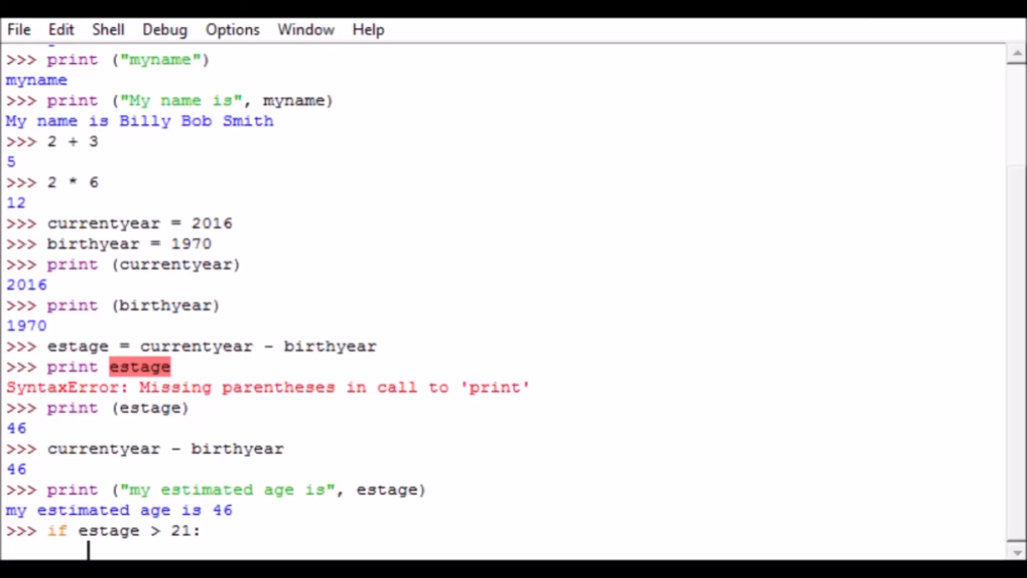
Add the indented print of "you can drink now" and start the else clause
{"action": "type", "text": "pri"}
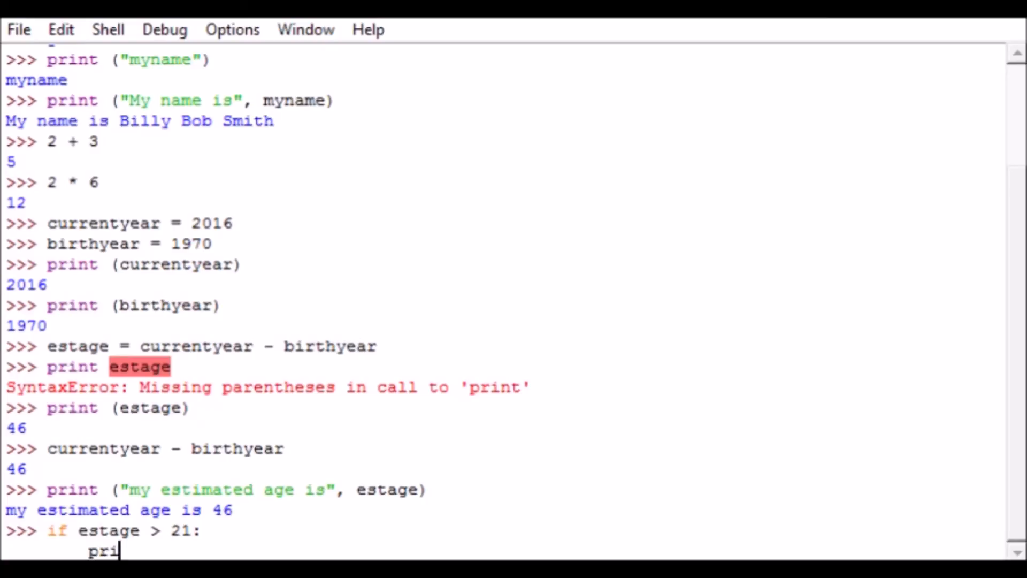
{"action": "type", "text": "nt ("}
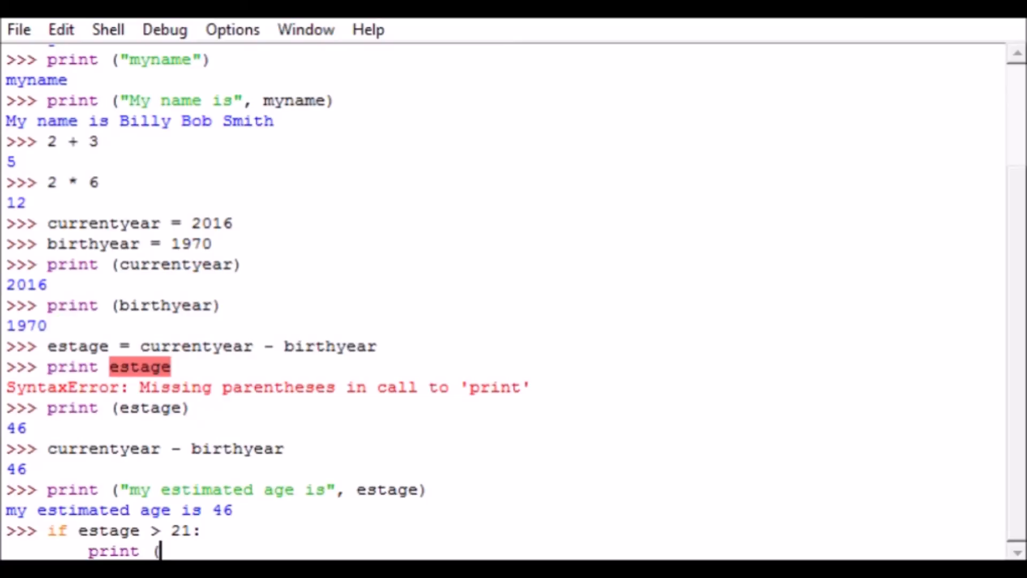
{"action": "type", "text": "\"you can drink now"}
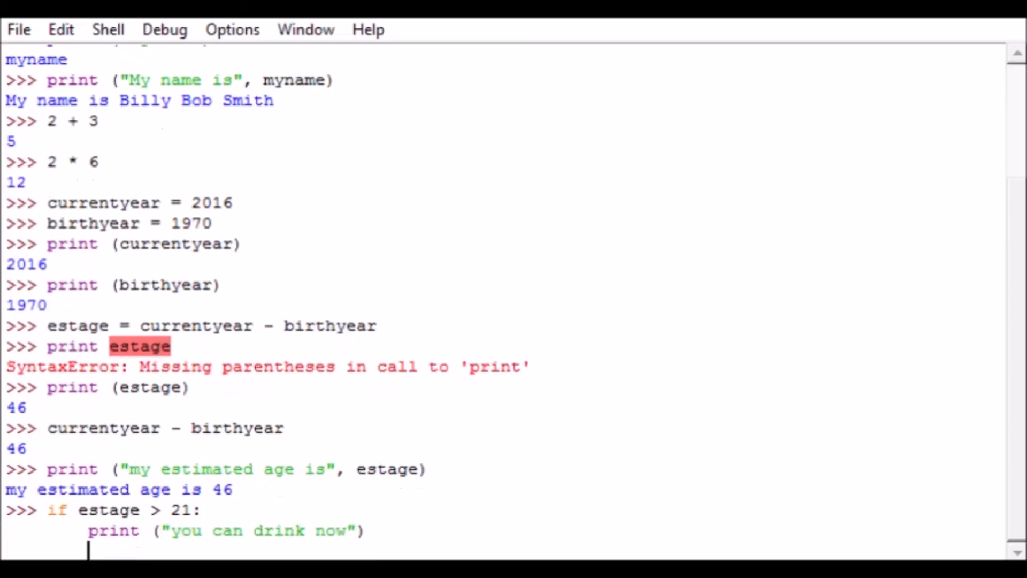
{"action": "type", "text": "else:"}
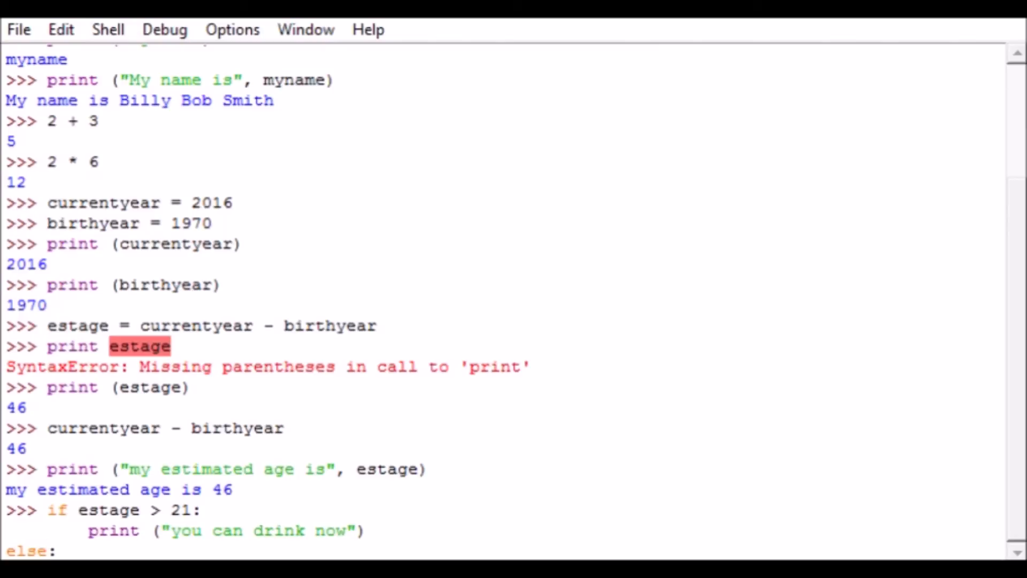
Under else, write the print line "you are too young to drink"
{"action": "scroll", "scroll_direction": "down", "scroll_amount": 3}
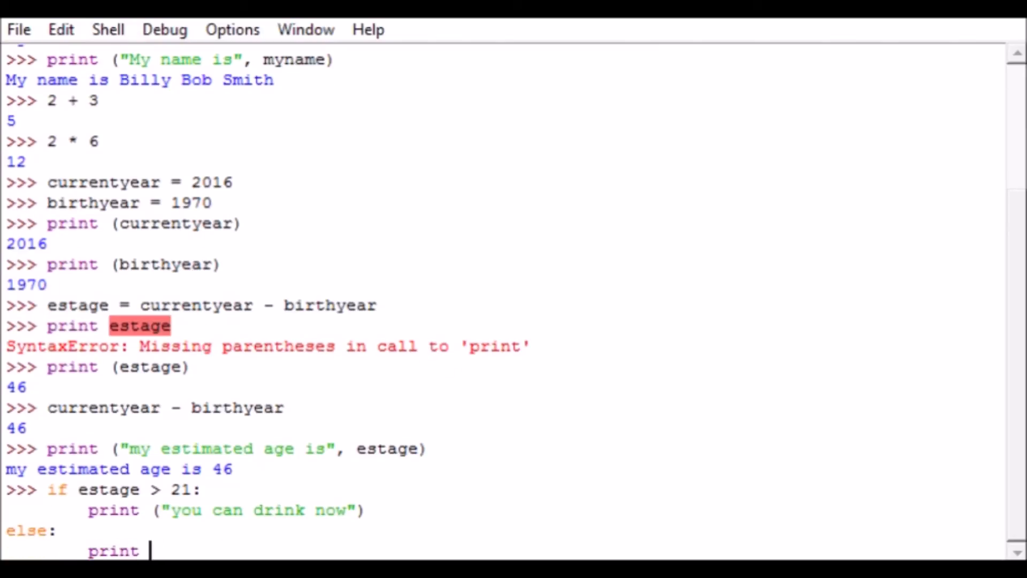
{"action": "type", "text": "(\"you are"}
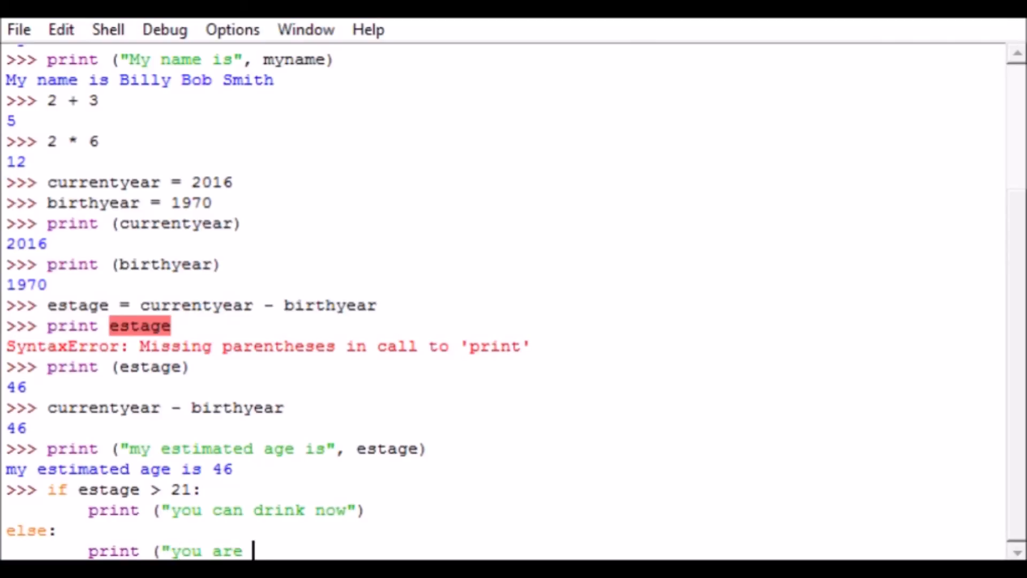
{"action": "type", "text": "too young to drin"}
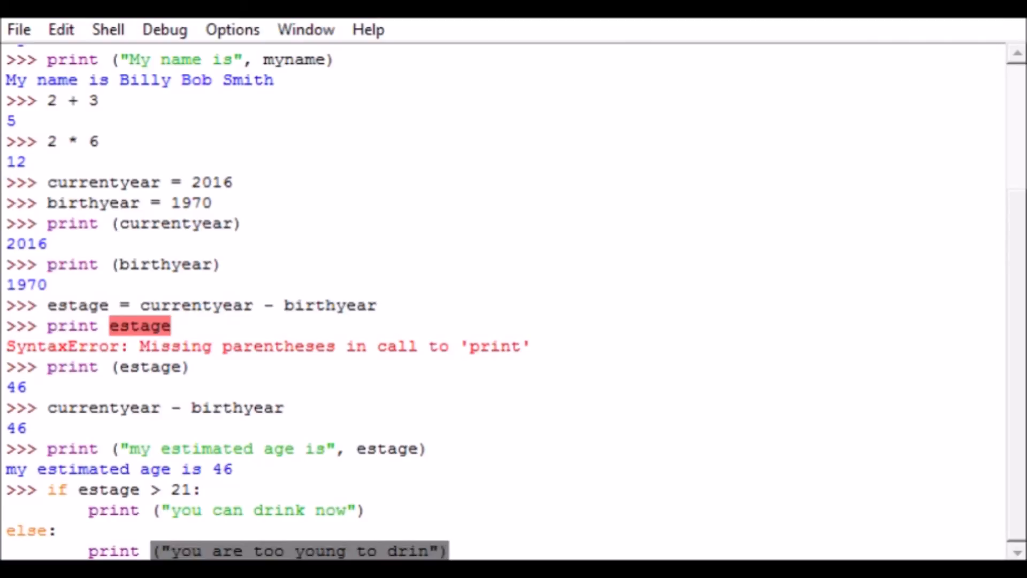
{"action": "mouse_move", "coordinate": [701, 209]}
{"action": "type", "text": "k"}
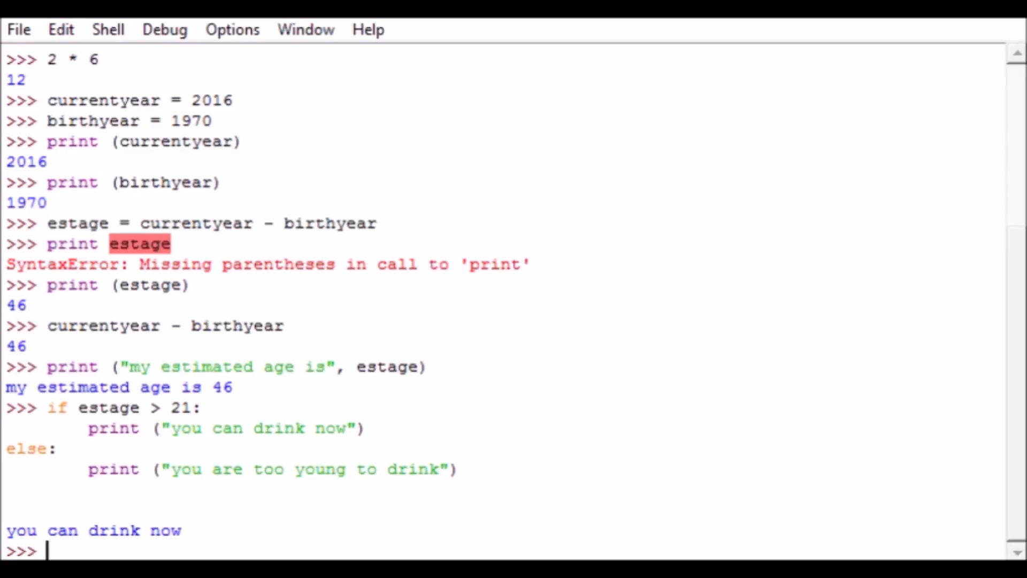
Reassign estage to 20 at the prompt
{"action": "type", "text": "es"}
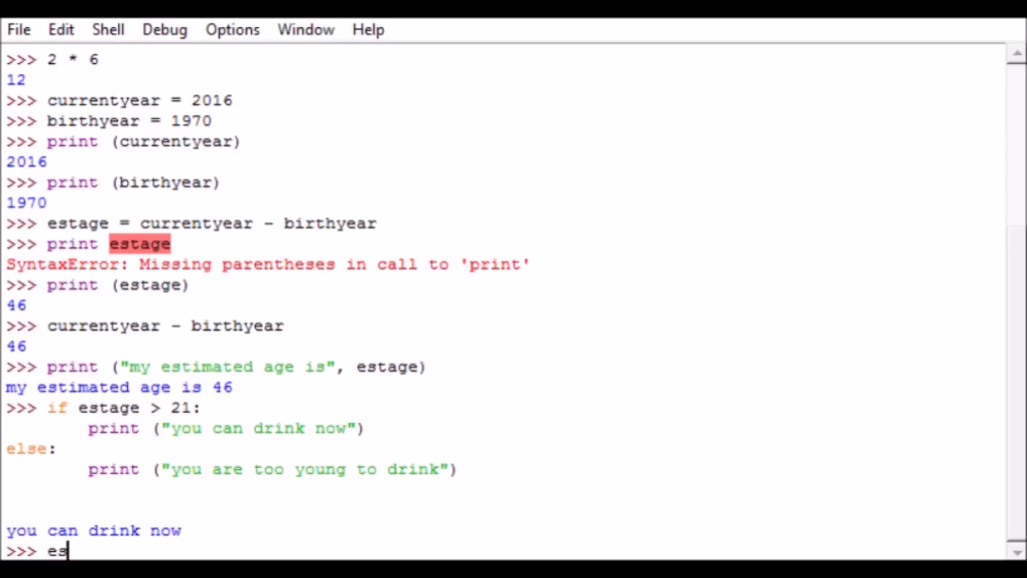
{"action": "type", "text": "tage ="}
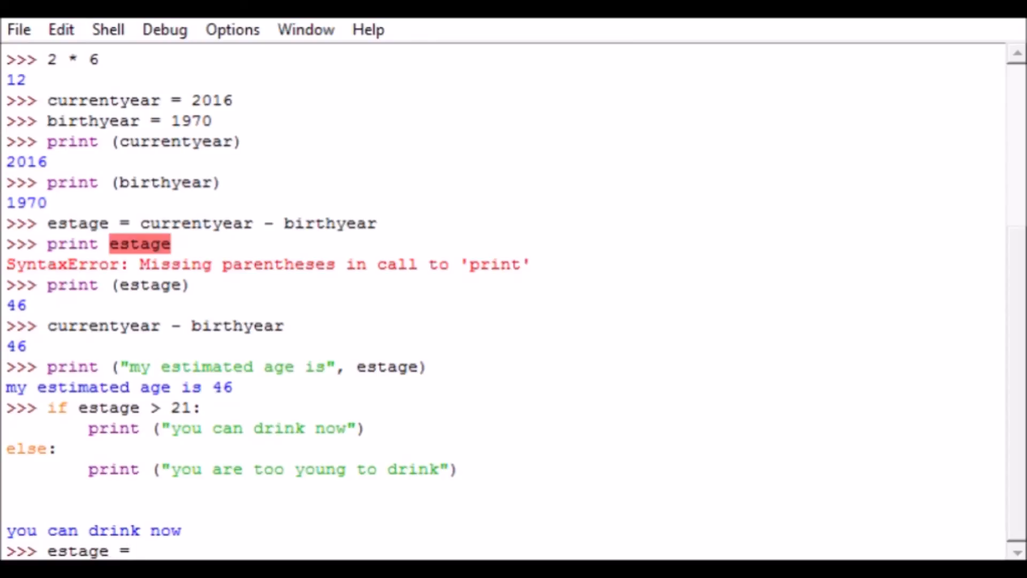
{"action": "type", "text": "20"}
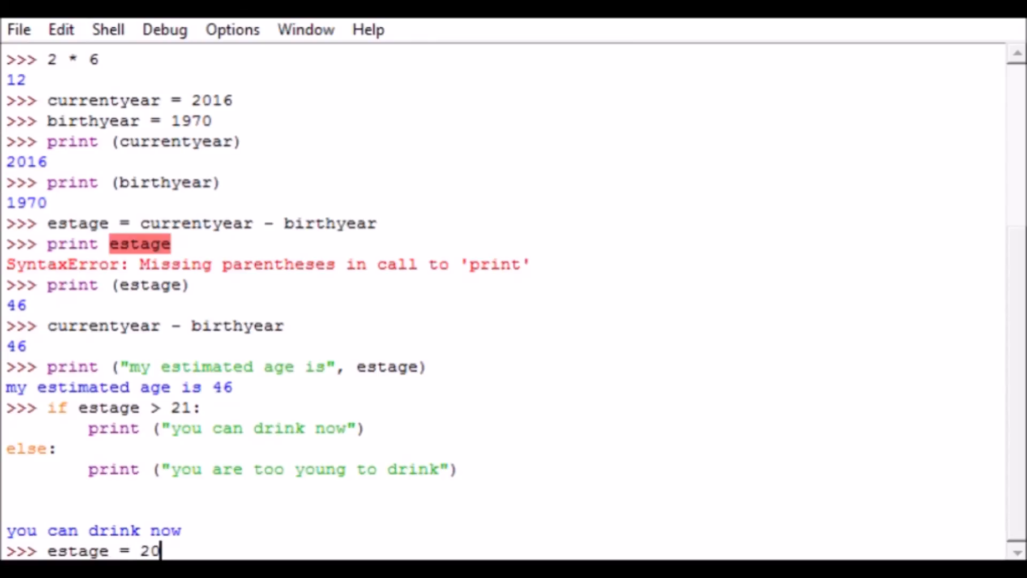
{"action": "key", "text": "enter"}
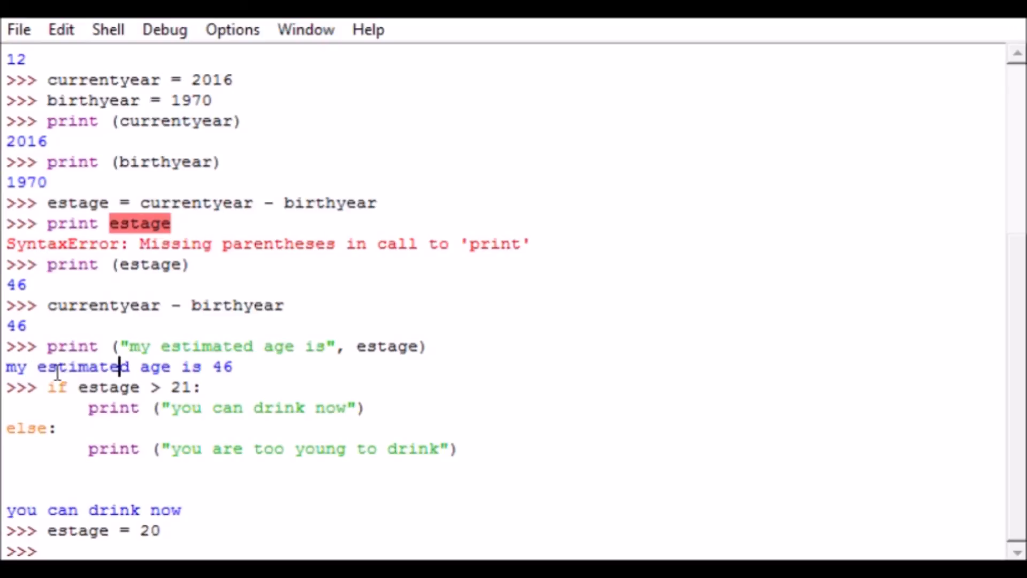
Select the earlier if/else block so it can be rerun with estage 20
{"action": "left_click_drag", "start_coordinate": [46, 386], "coordinate": [59, 428]}
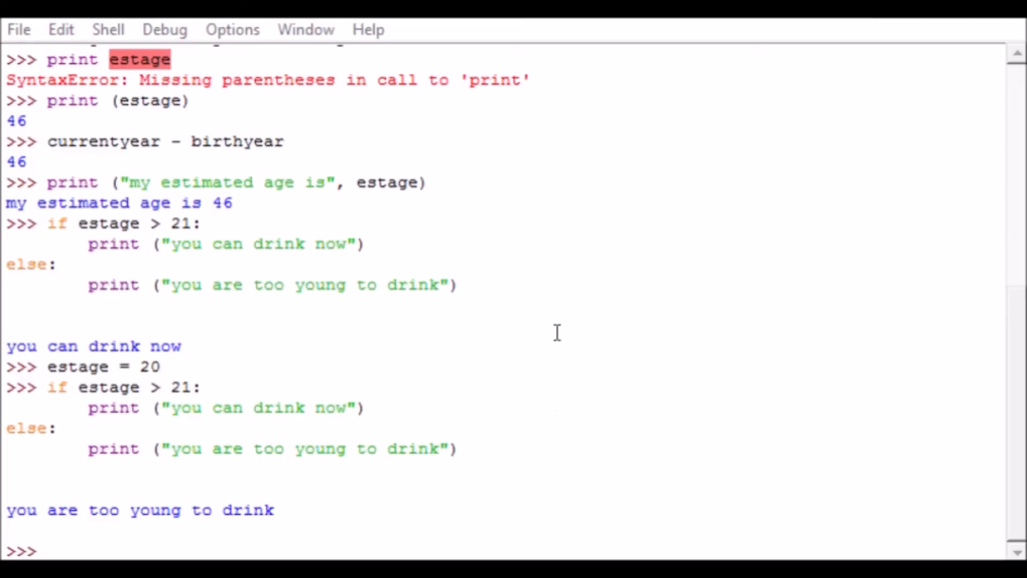
{"action": "mouse_move", "coordinate": [557, 510]}
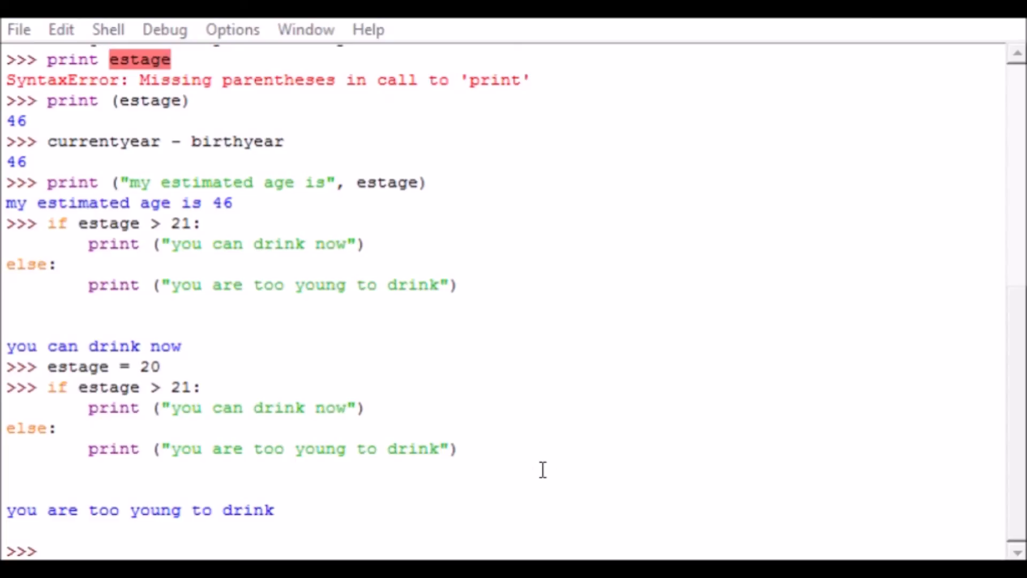
{"action": "mouse_move", "coordinate": [282, 182]}
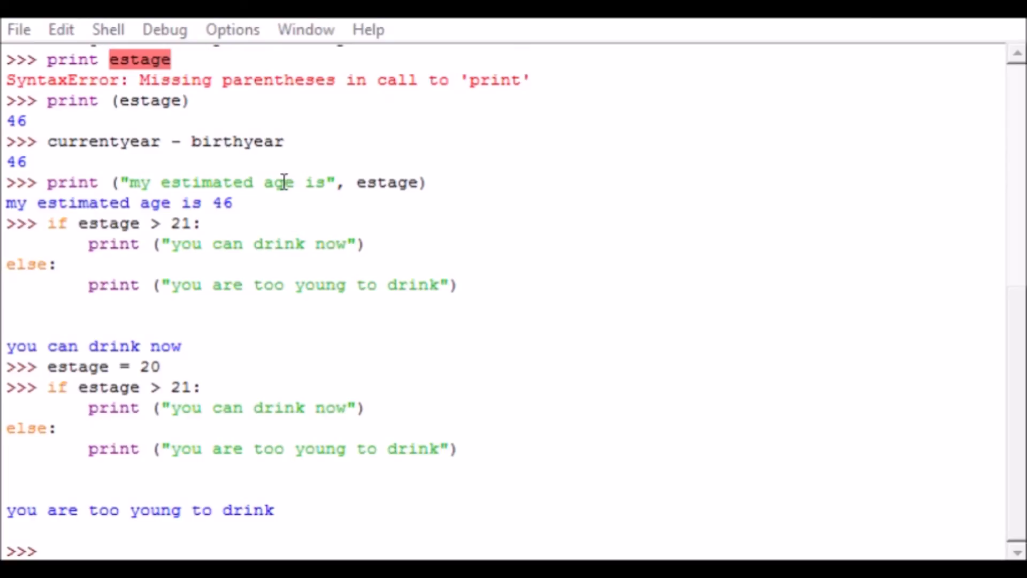
{"action": "mouse_move", "coordinate": [202, 33]}
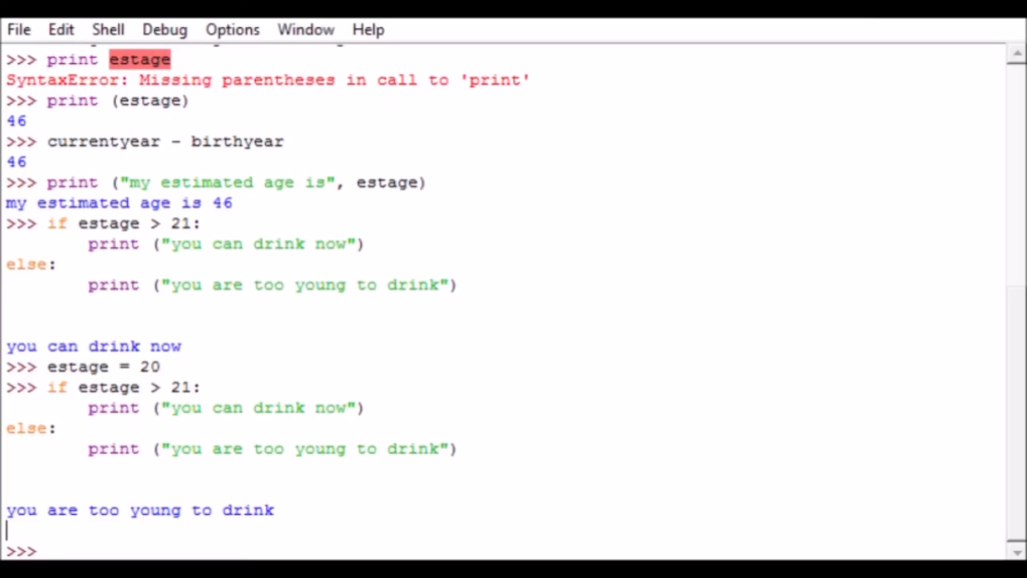
{"action": "mouse_move", "coordinate": [206, 130]}
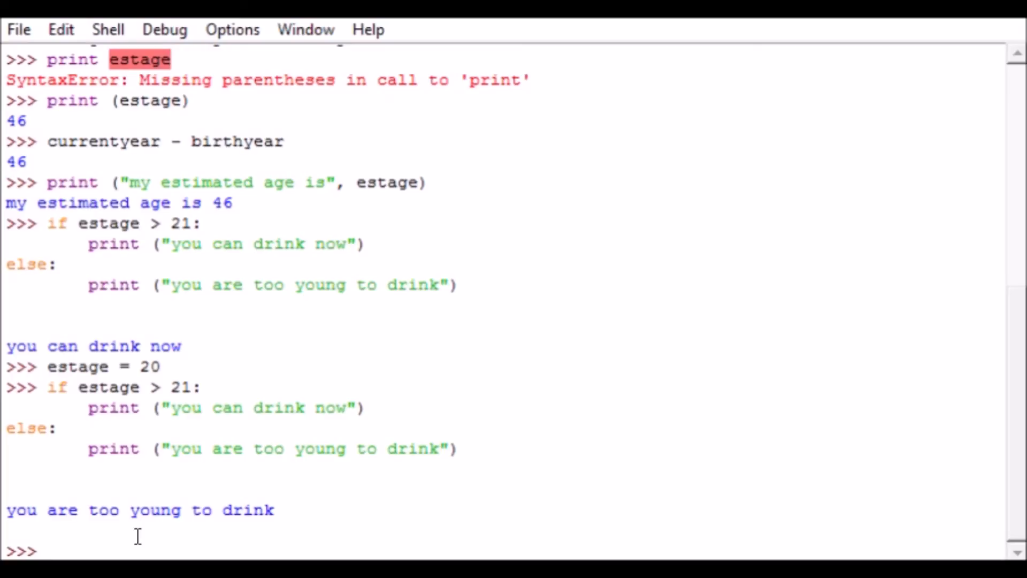
{"action": "left_click", "coordinate": [46, 550]}
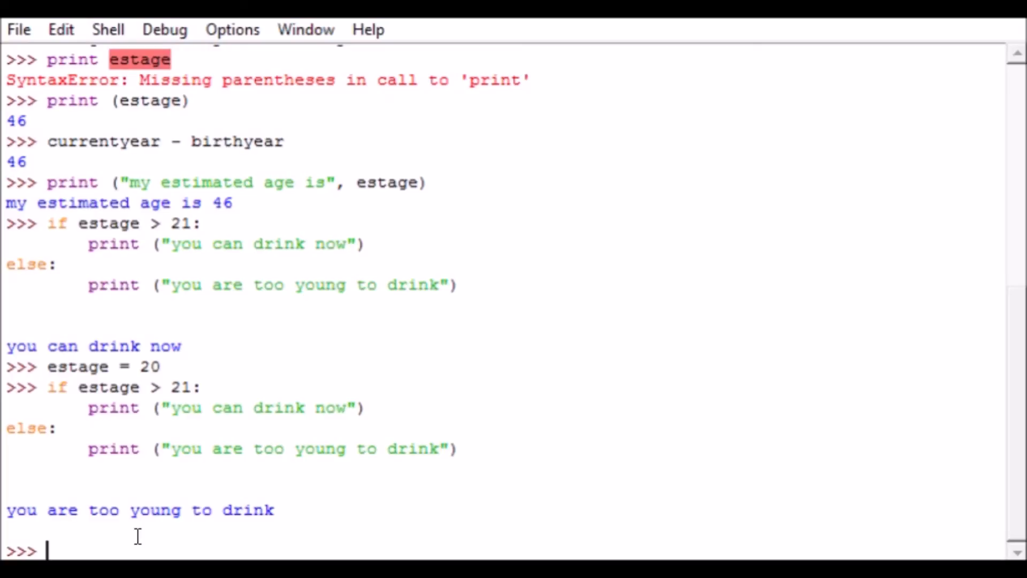
{"action": "mouse_move", "coordinate": [340, 295]}
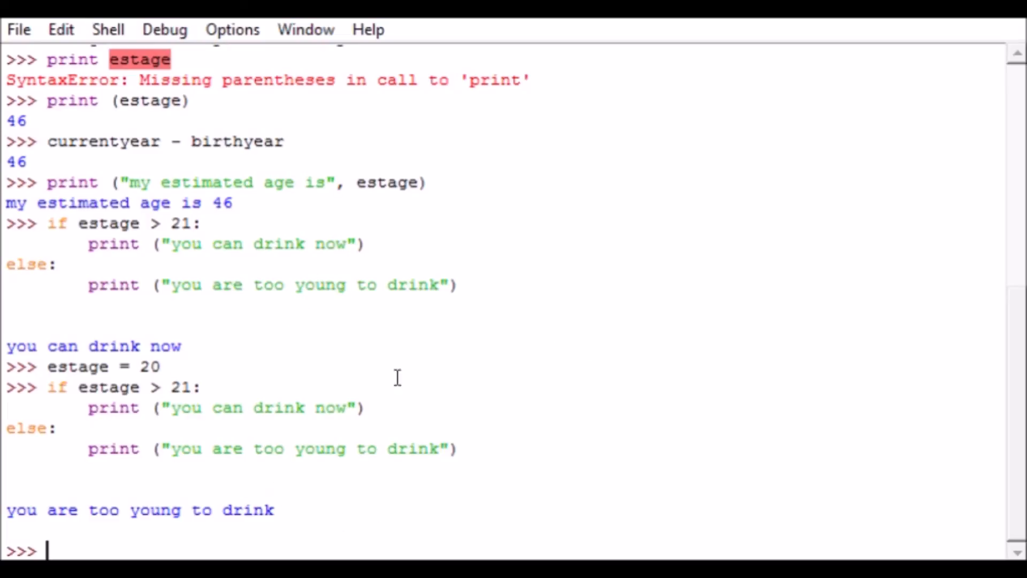
{"action": "mouse_move", "coordinate": [380, 119]}
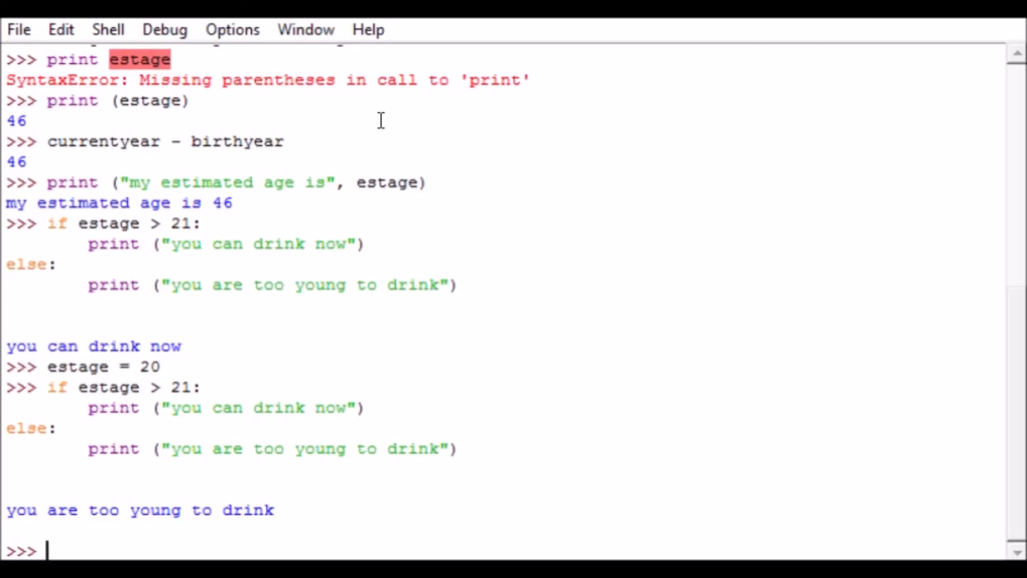